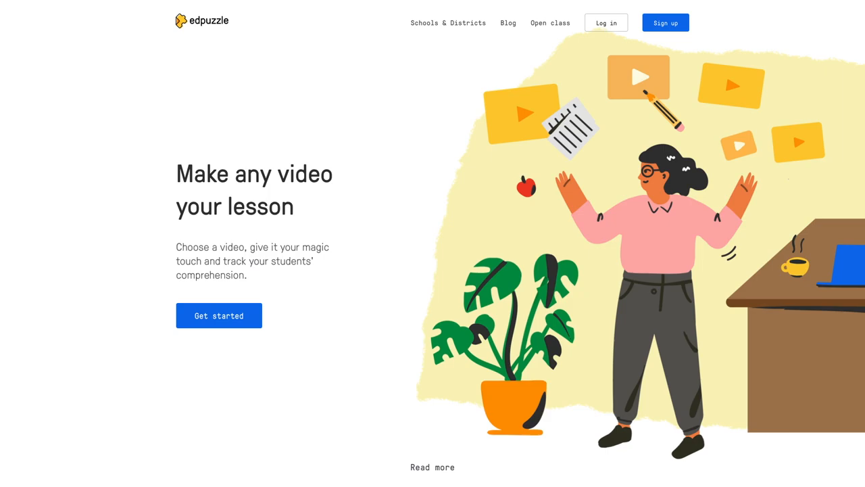
mouse_move(595, 278)
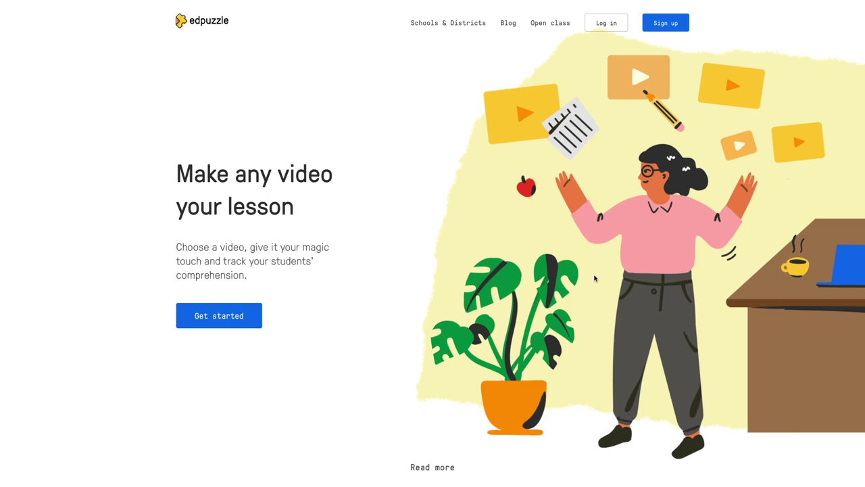
mouse_move(606, 27)
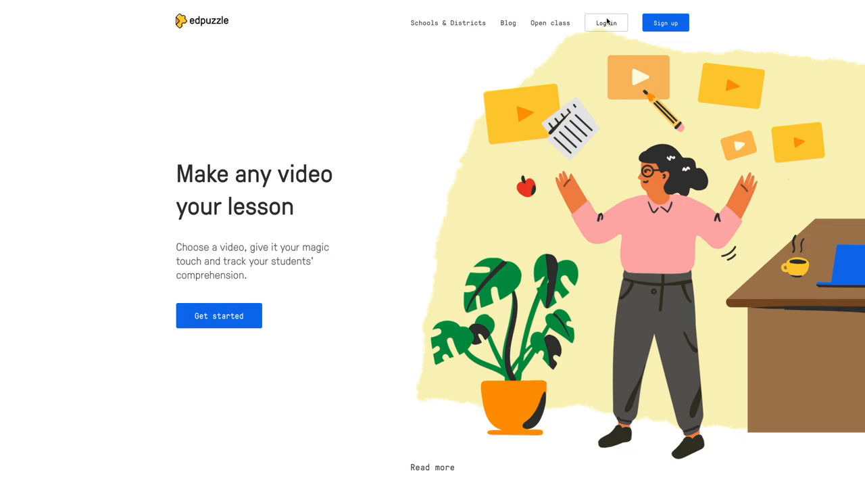
- Log in to Edpuzzle as a teacher through Sign in with Google, choosing the Google account
click(606, 21)
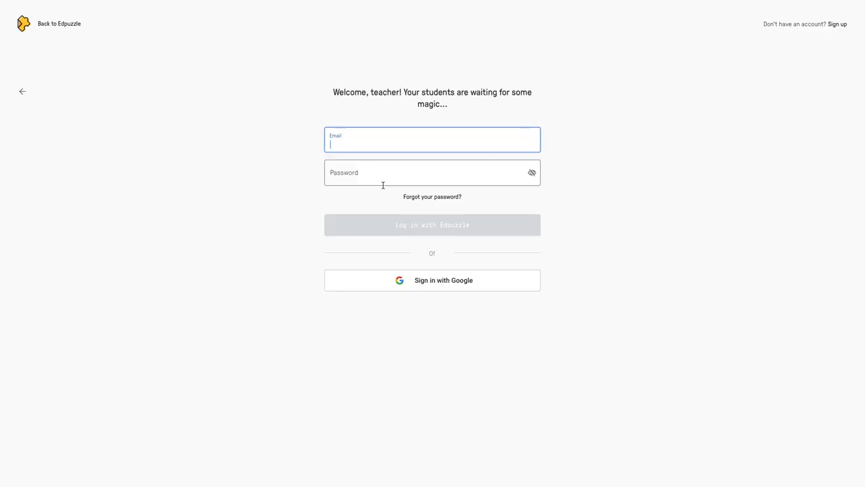
click(433, 279)
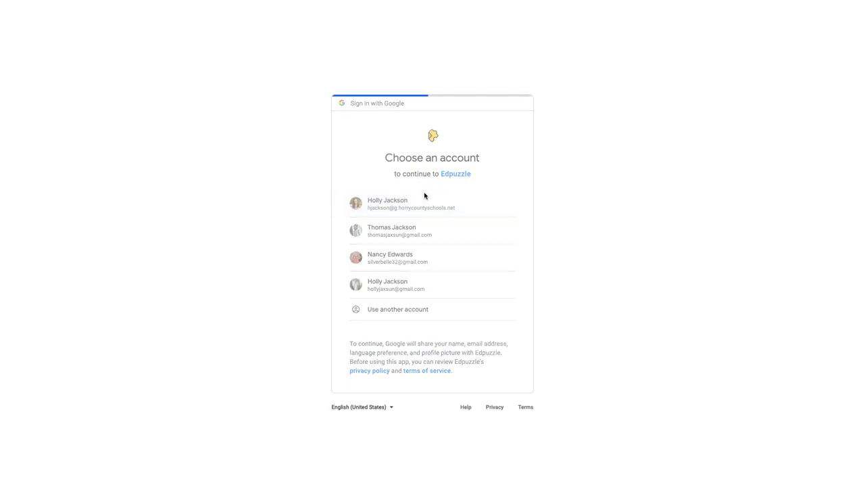
click(411, 203)
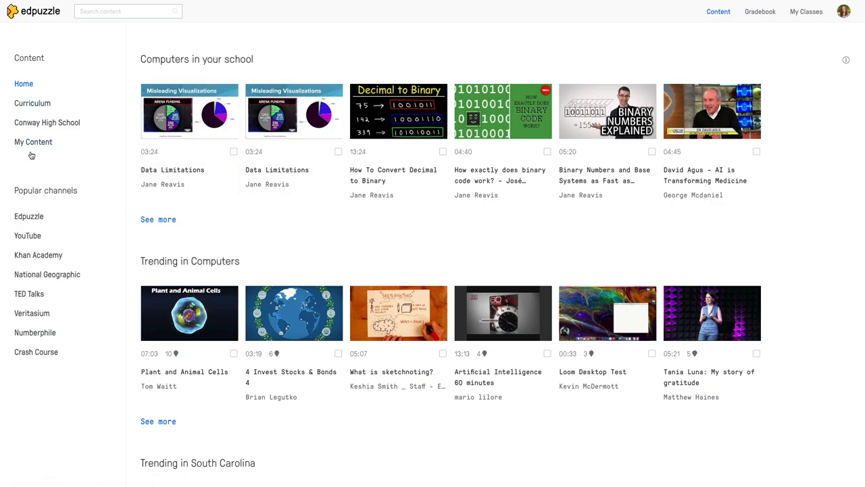
mouse_move(82, 126)
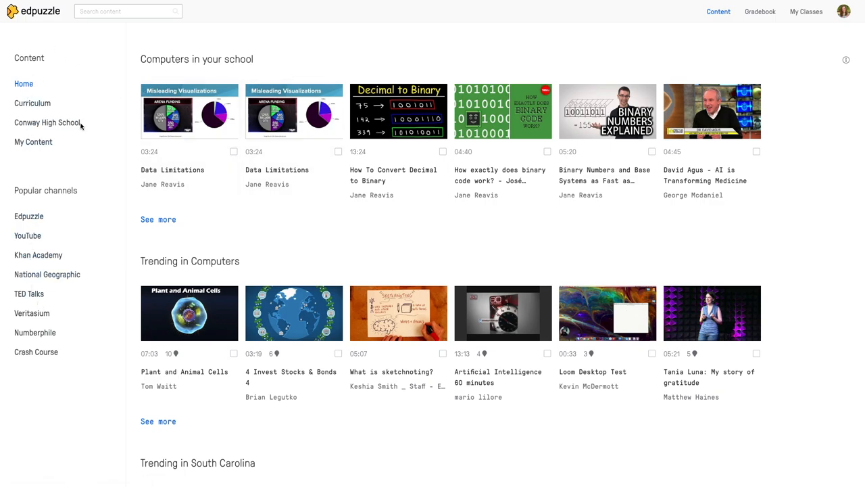
mouse_move(735, 66)
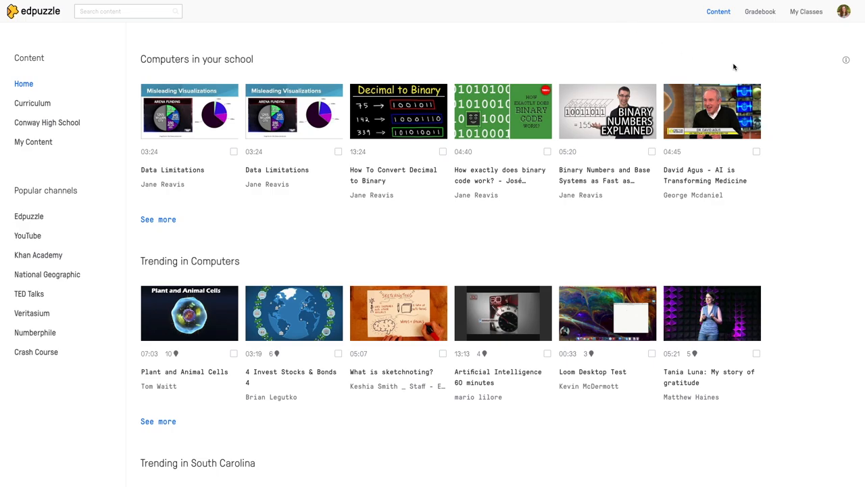
mouse_move(829, 12)
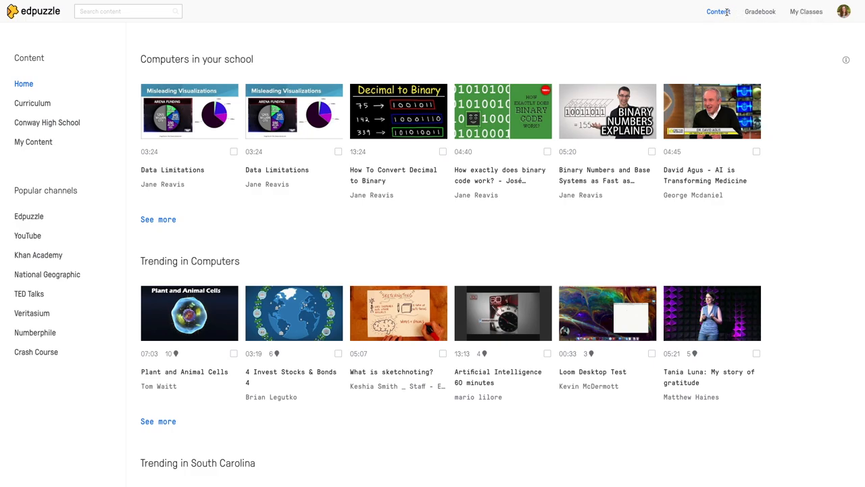
mouse_move(806, 11)
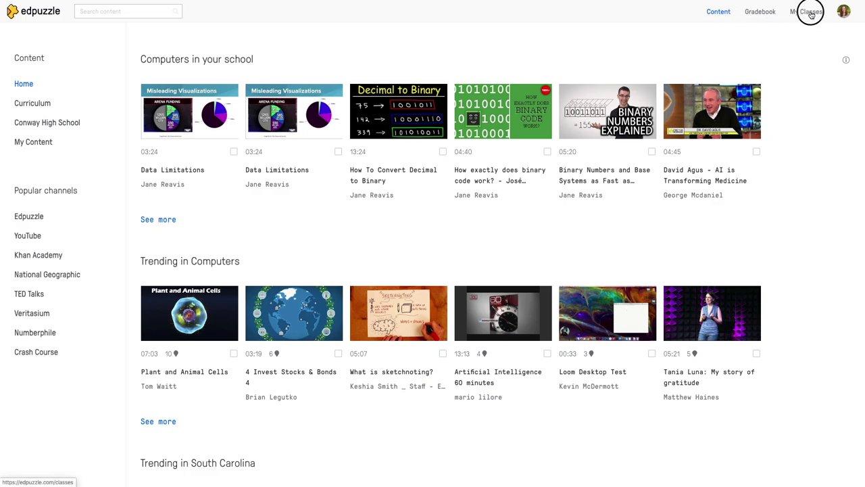
click(806, 11)
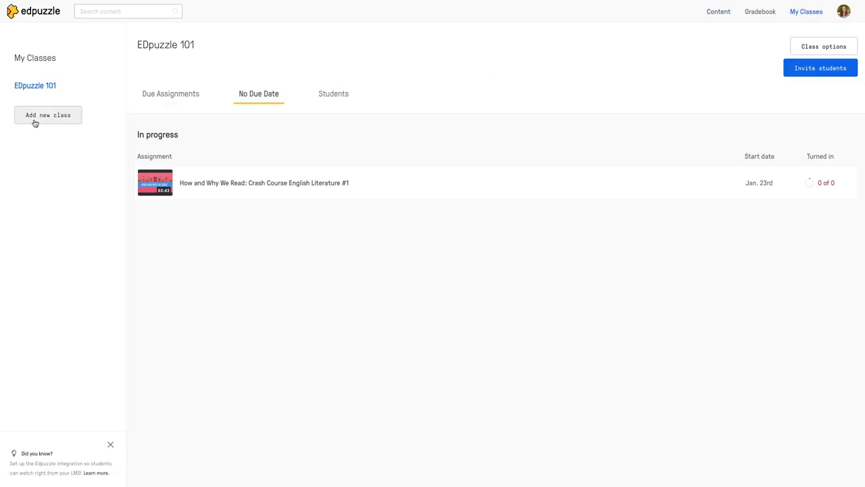
click(47, 115)
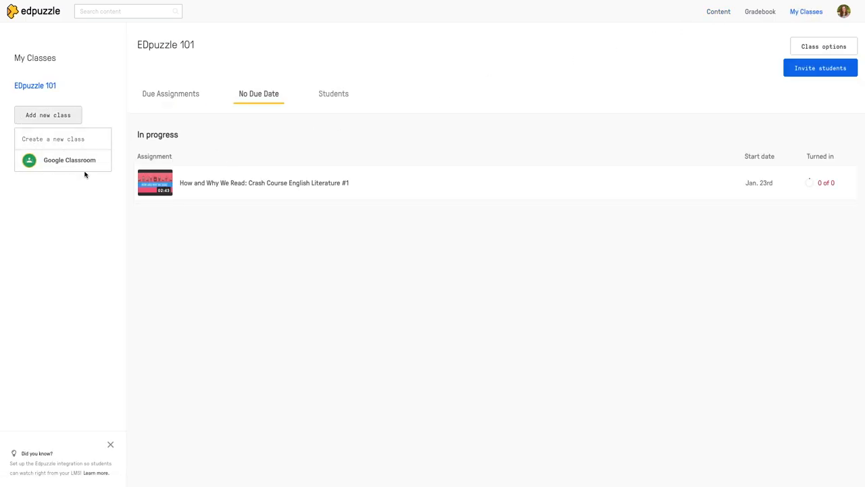
mouse_move(83, 167)
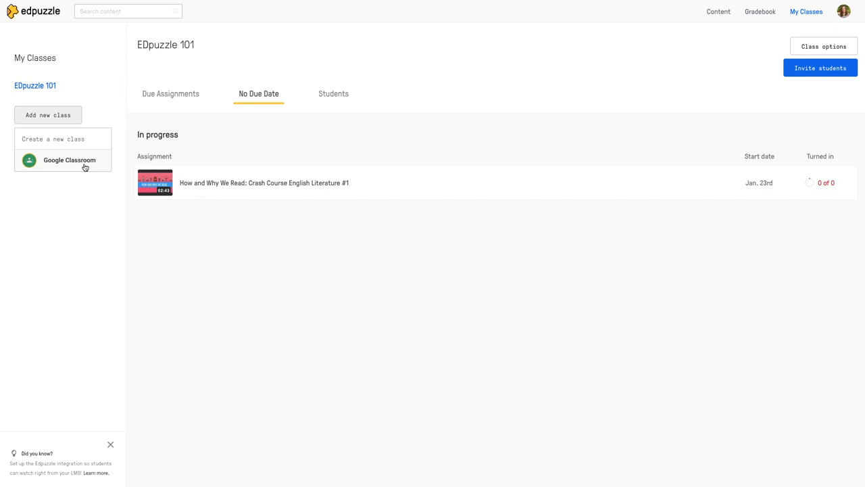
mouse_move(75, 164)
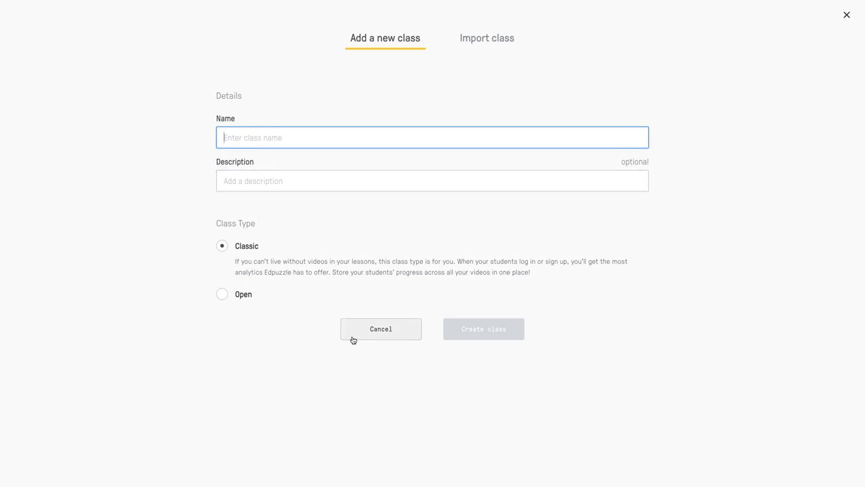
click(382, 329)
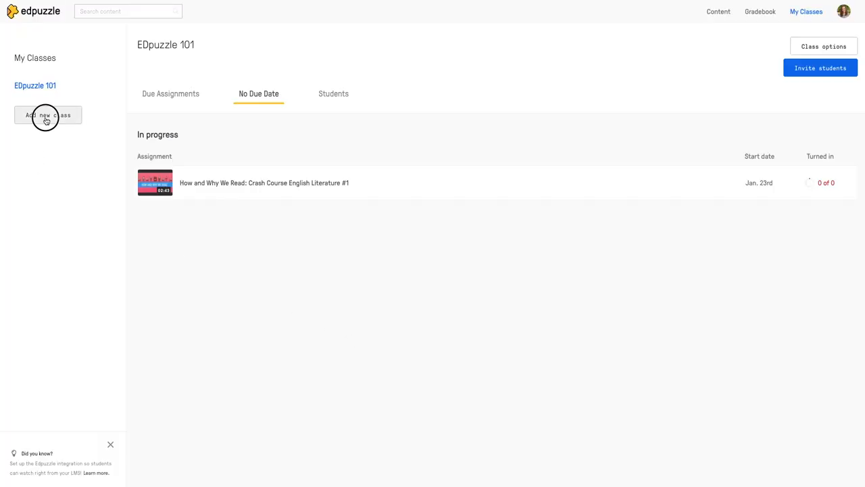
click(47, 114)
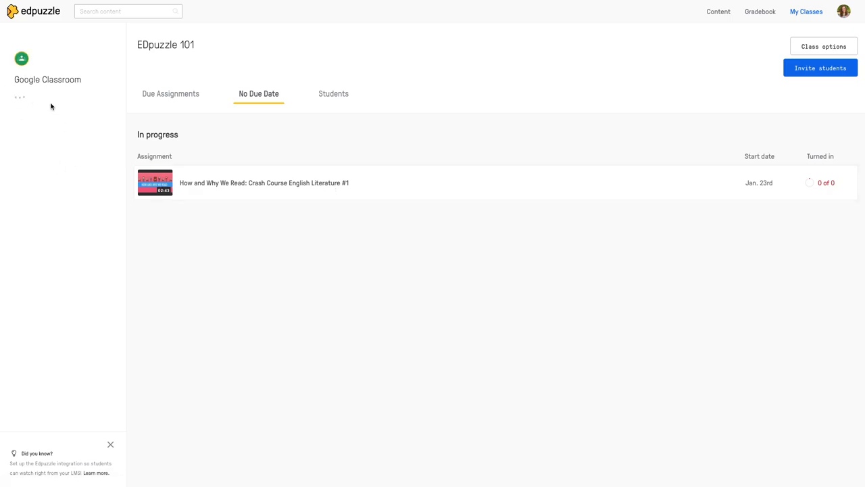
click(21, 97)
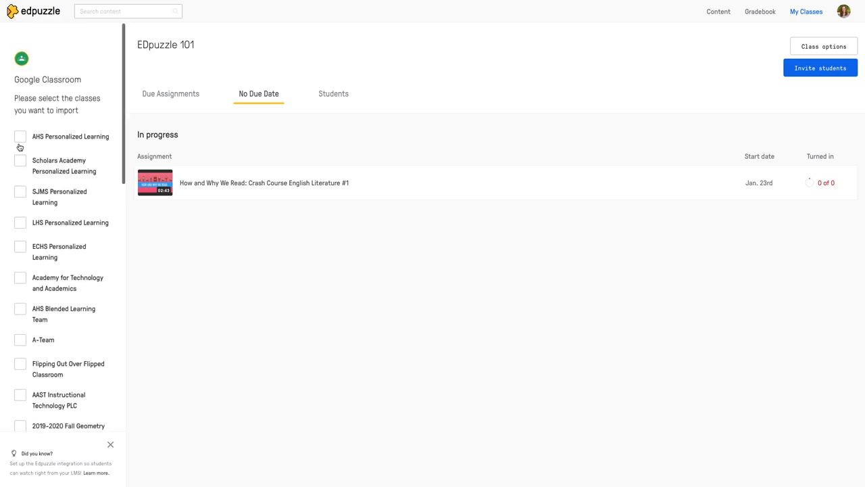
click(18, 135)
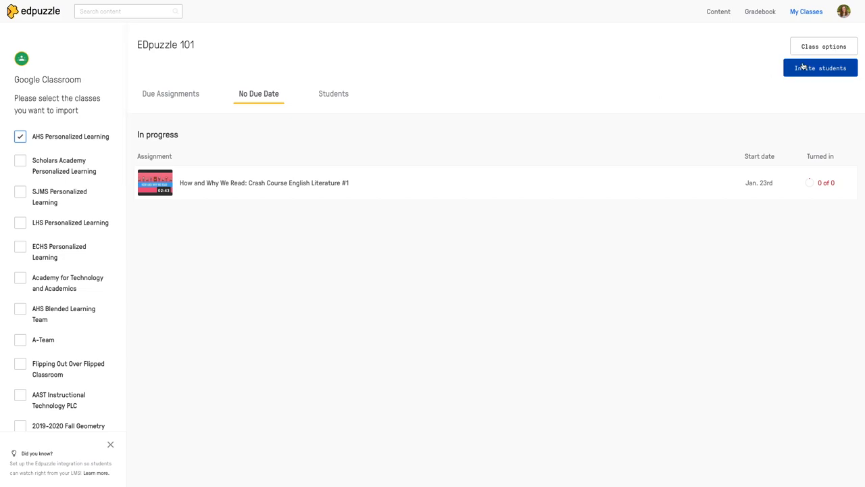
click(19, 136)
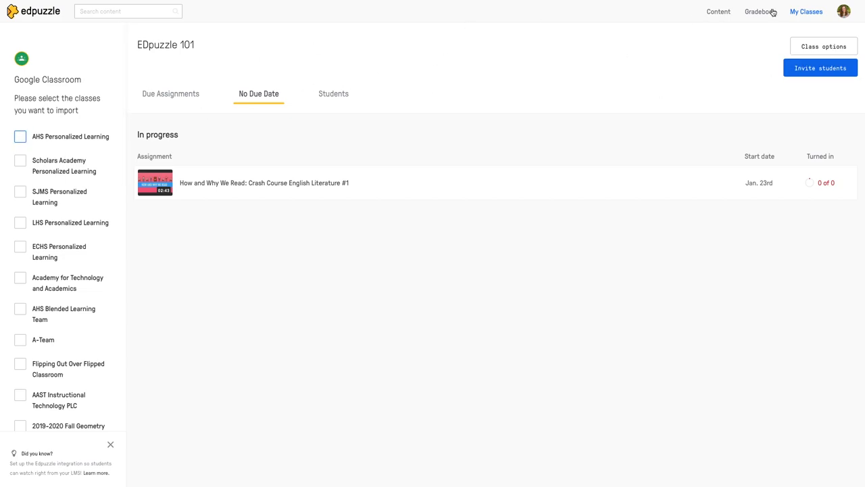
click(718, 11)
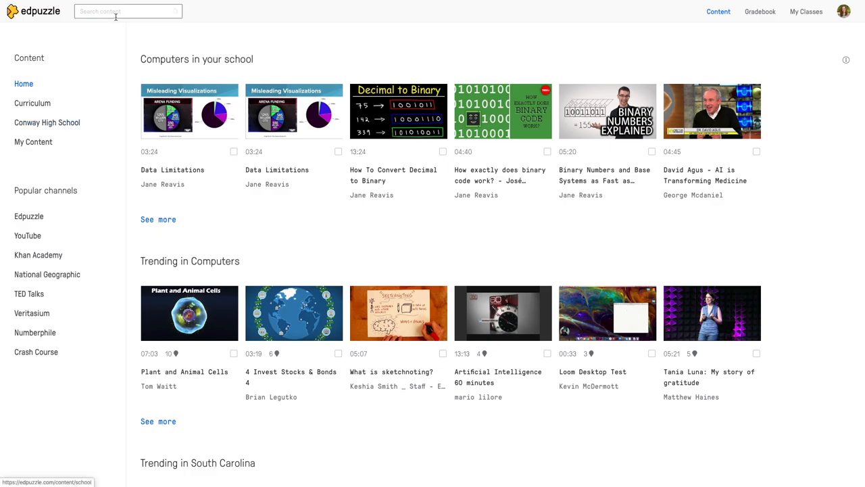
- Search the library for 'how and why we read literature'
text(how and why we read literature)
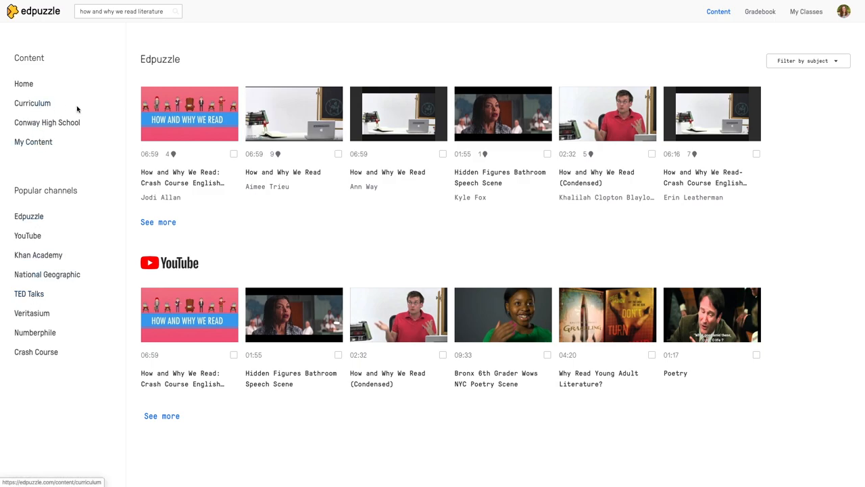
mouse_move(181, 177)
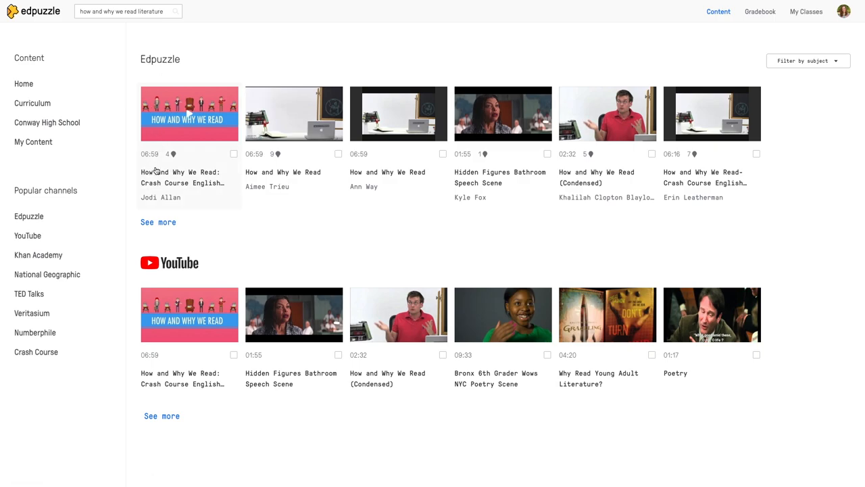
mouse_move(268, 186)
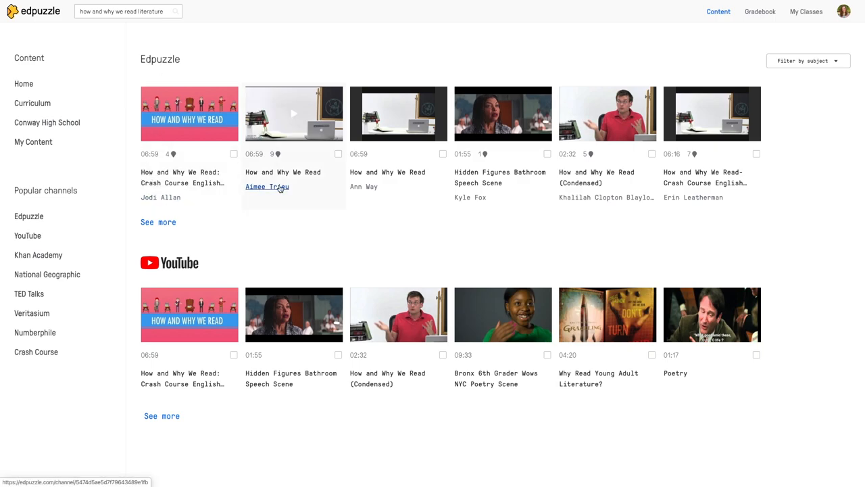
mouse_move(267, 155)
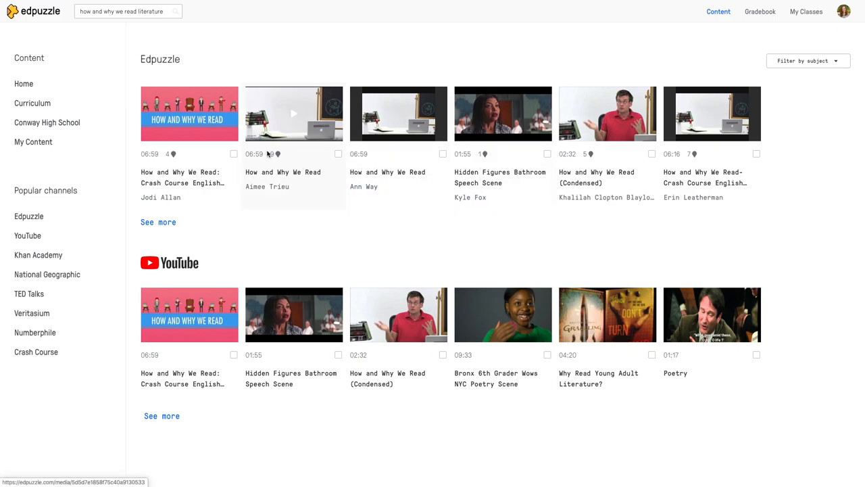
mouse_move(173, 162)
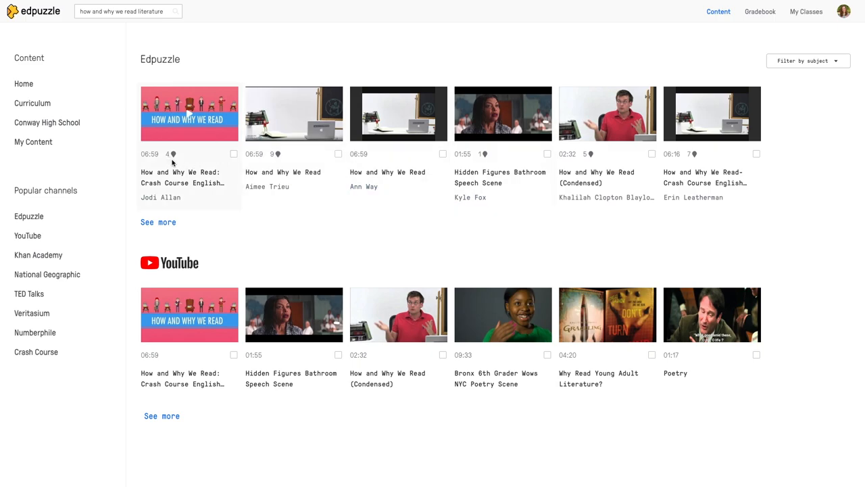
mouse_move(398, 114)
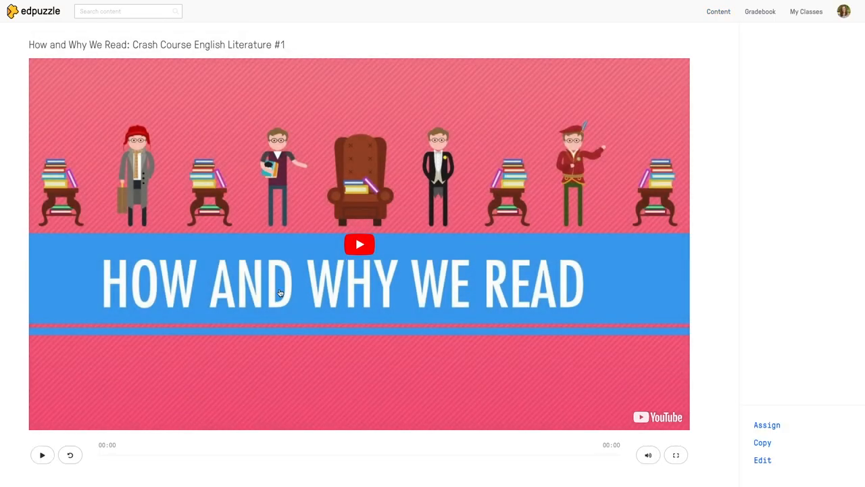
mouse_move(236, 384)
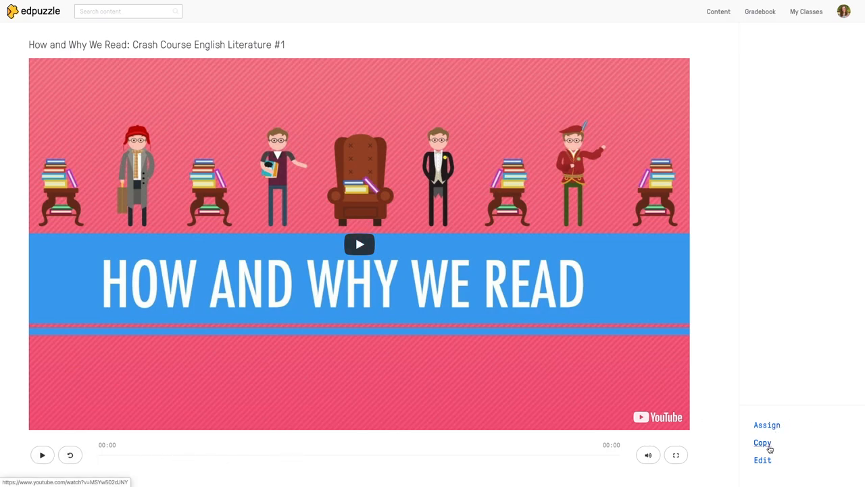
mouse_move(762, 459)
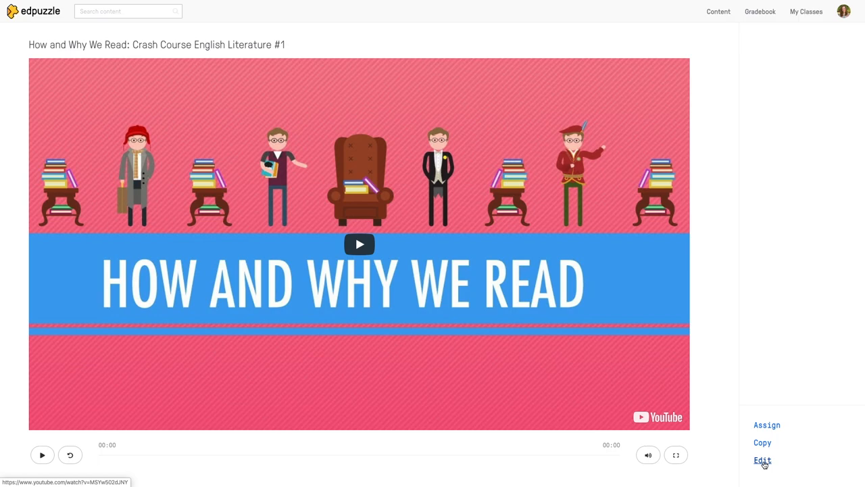
- Open the 'How and Why We Read' Crash Course video in the editor via Edit
click(762, 459)
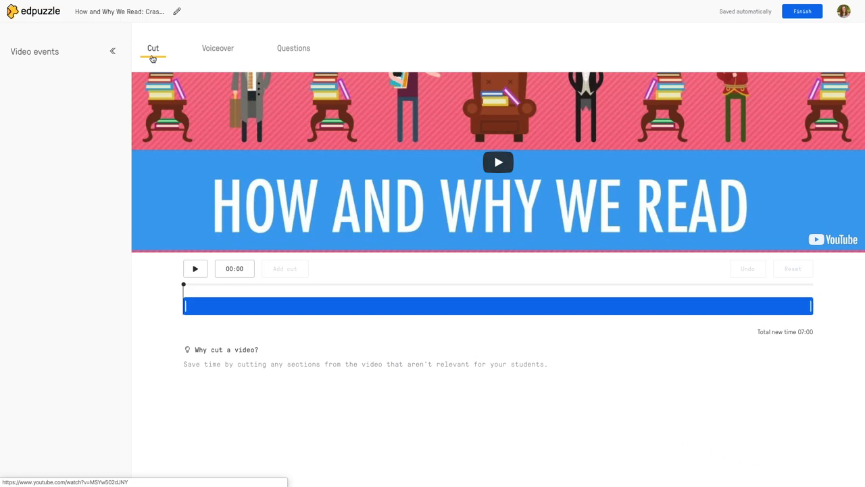
mouse_move(844, 309)
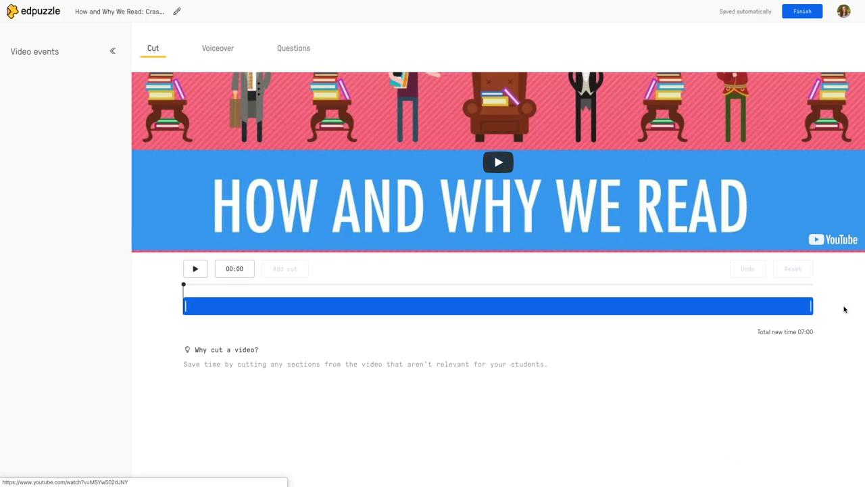
mouse_move(817, 308)
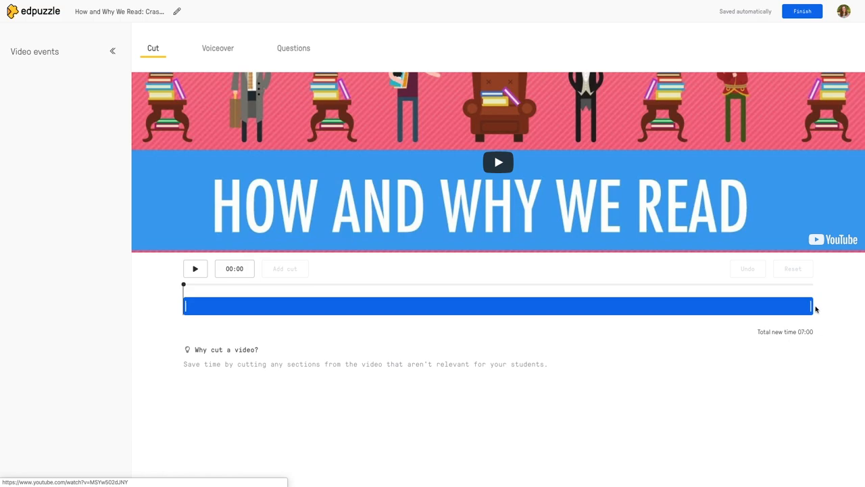
- Trim the video's ending back from 07:00 to 06:24 on the Cut timeline
click(497, 163)
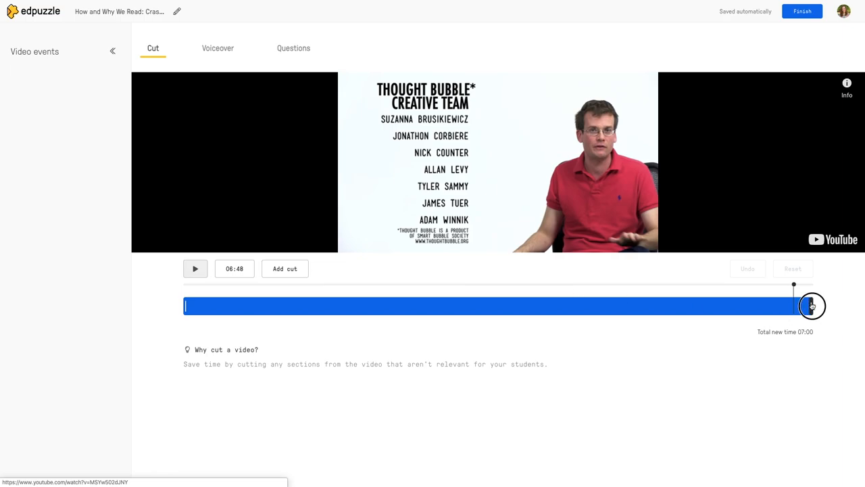
drag(811, 305, 760, 313)
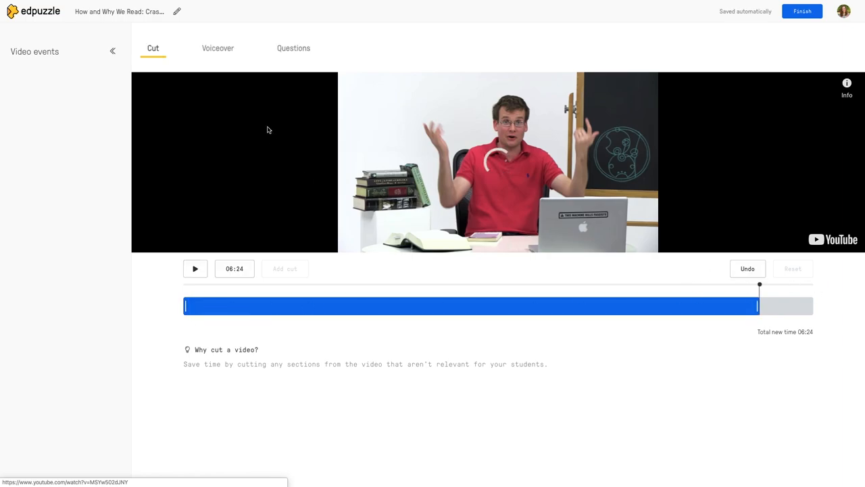
click(218, 49)
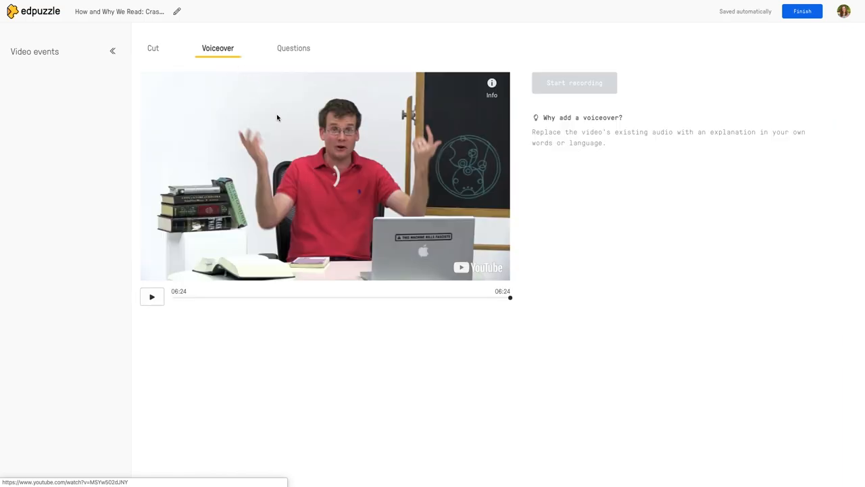
mouse_move(244, 211)
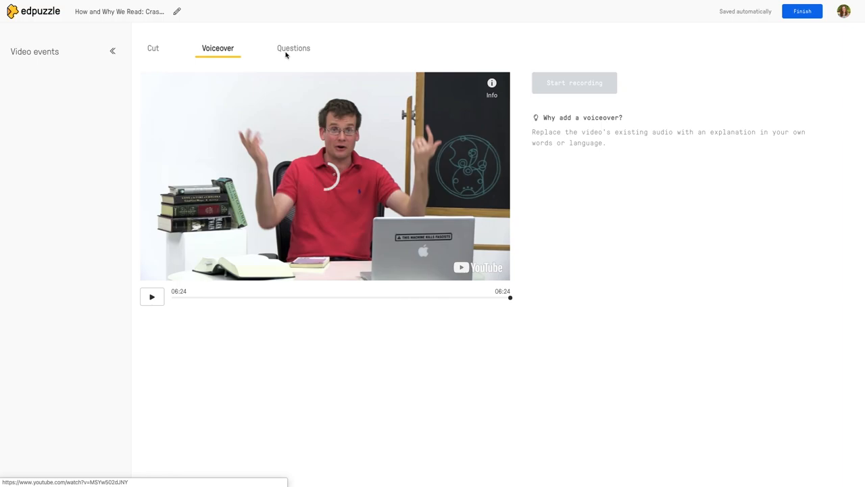
- Switch to the Questions section offering multiple-choice, open-ended and note options
click(294, 49)
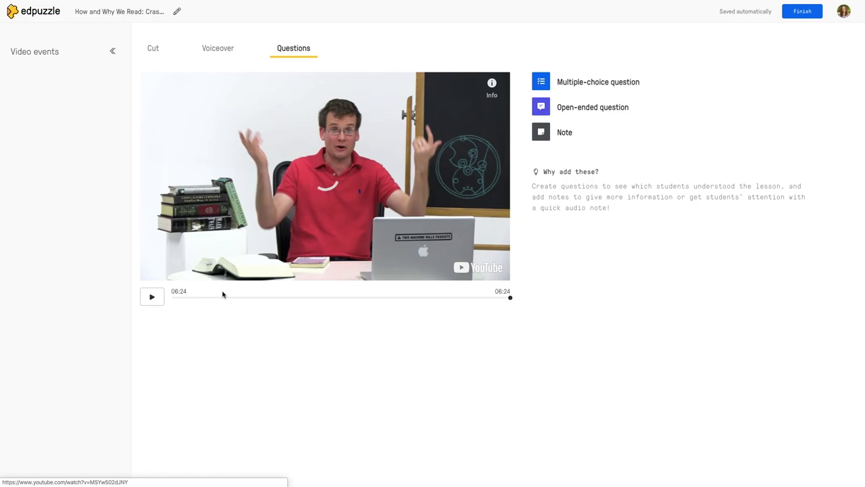
mouse_move(197, 303)
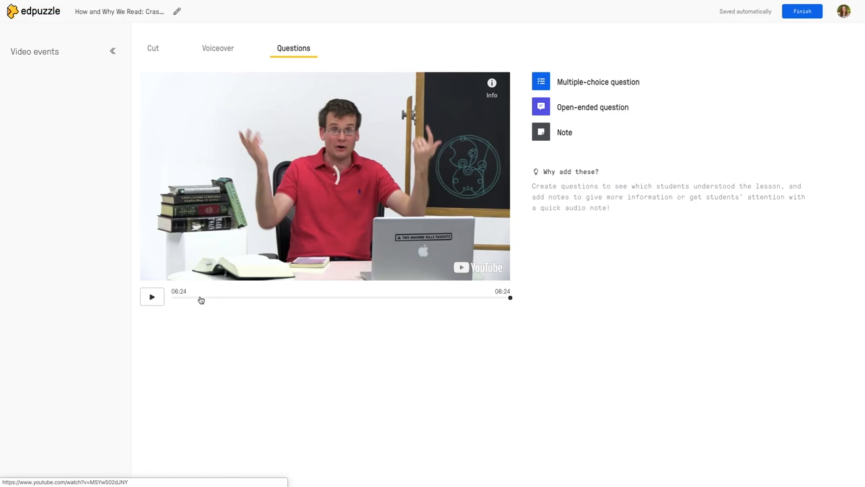
- Position the video at 01:02 and start a new open-ended question there
click(196, 298)
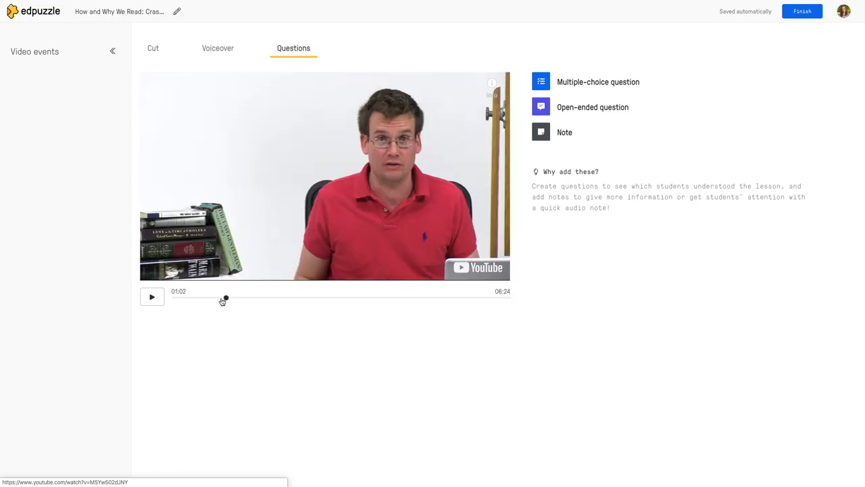
click(151, 297)
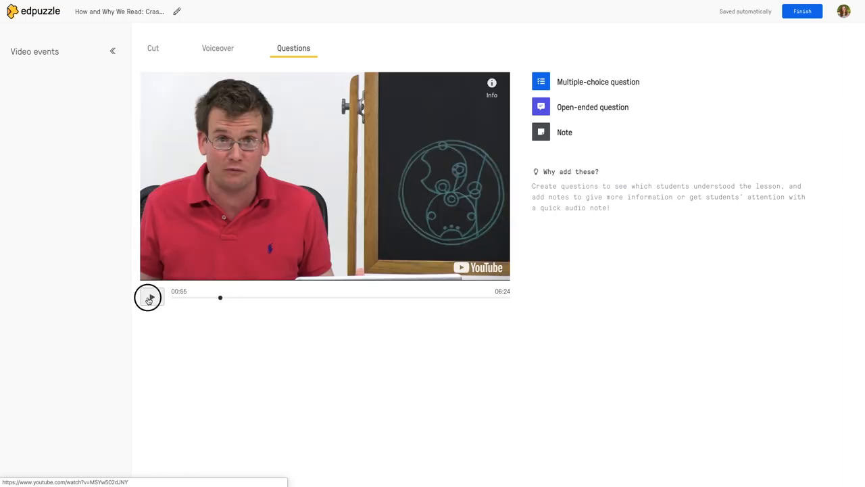
click(148, 298)
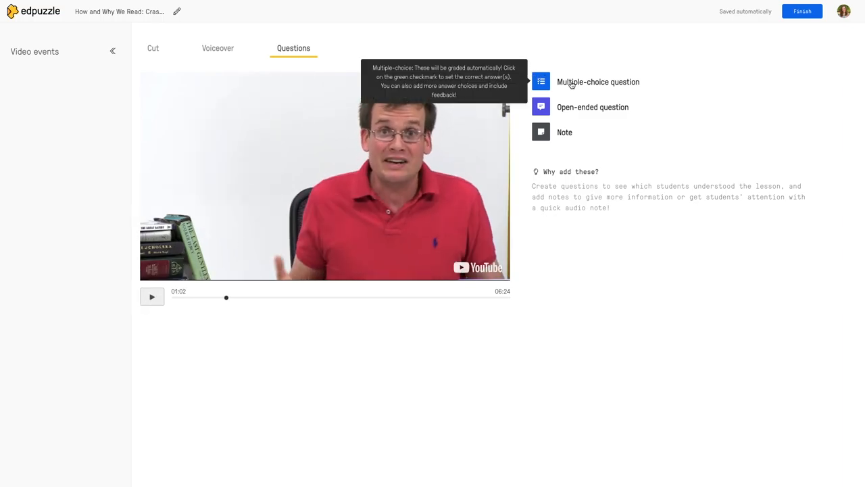
click(592, 107)
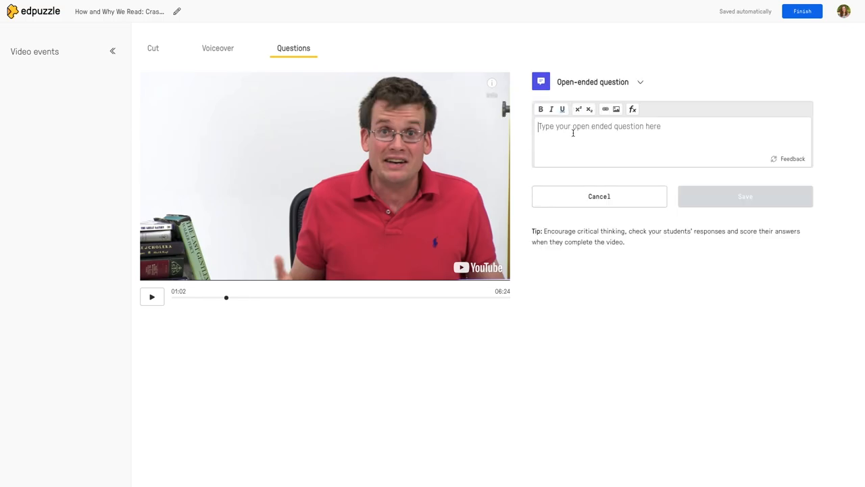
- Enter the question 'According to John Green... Why do you think stories are significant?' and save it
text(Accor)
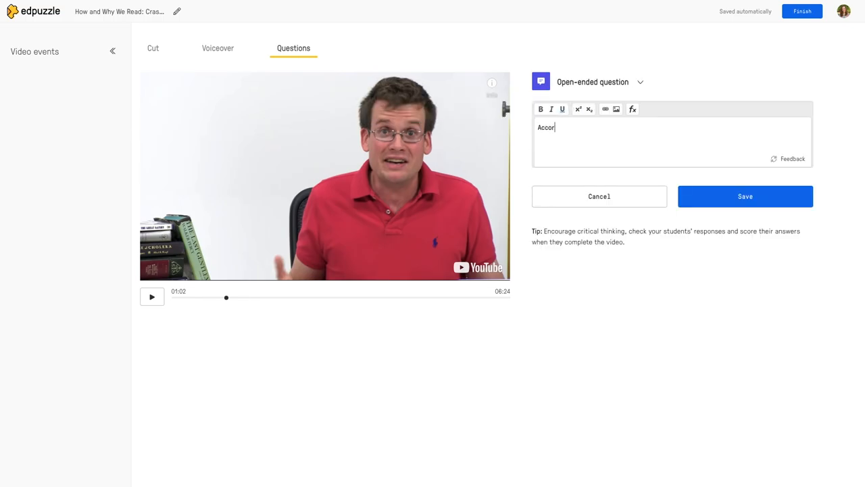
text(ding to J0hn)
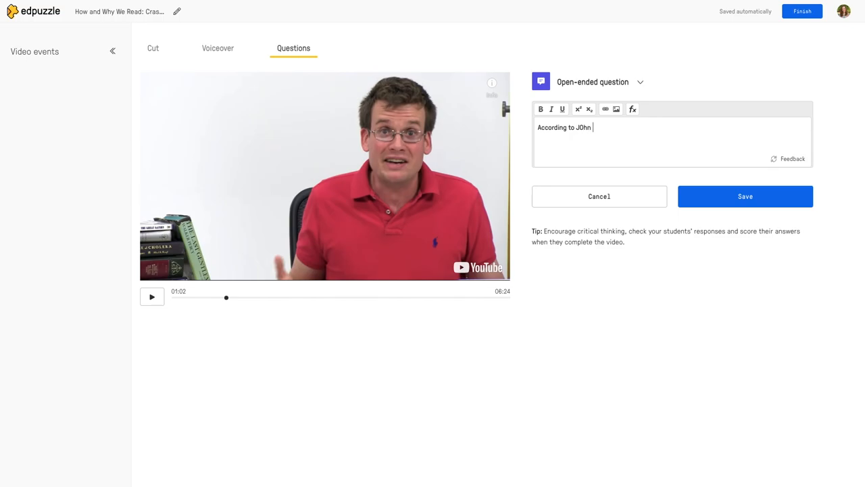
text(John Green, stories are about commu)
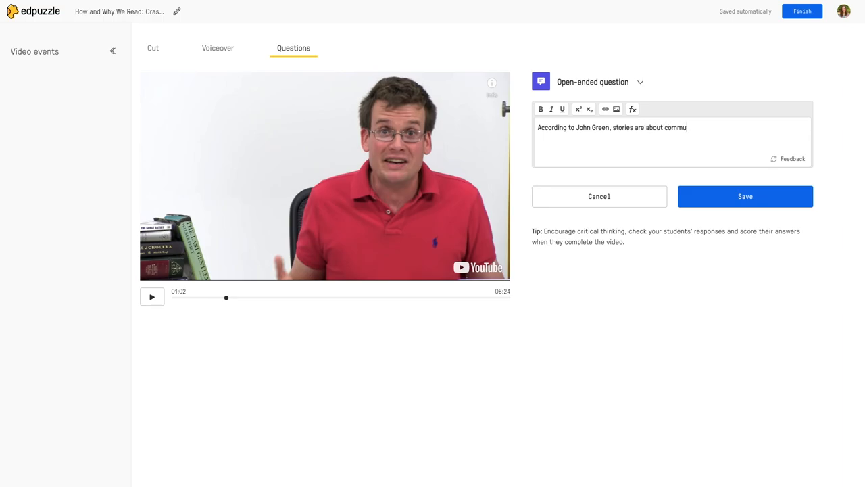
text(nication.)
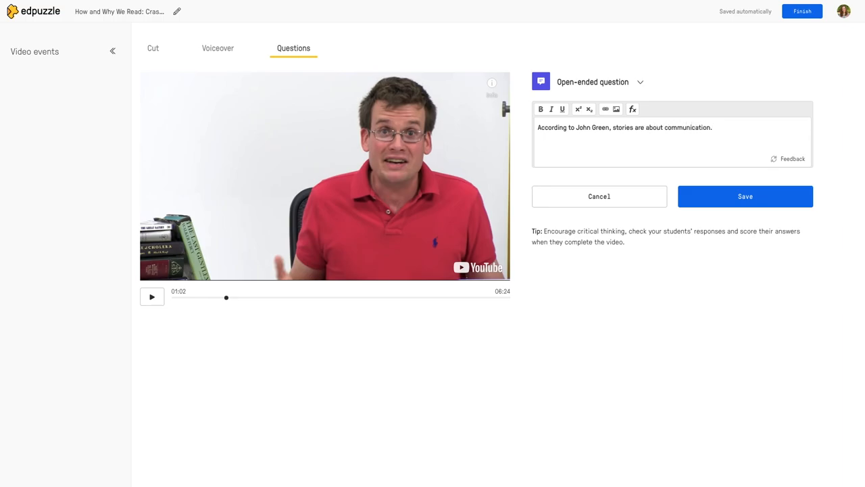
text(Why do you thi)
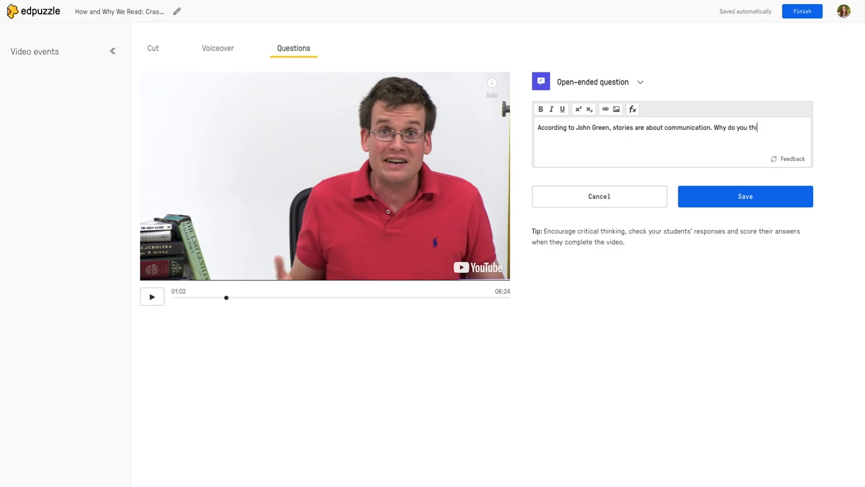
text(nk stories are significan)
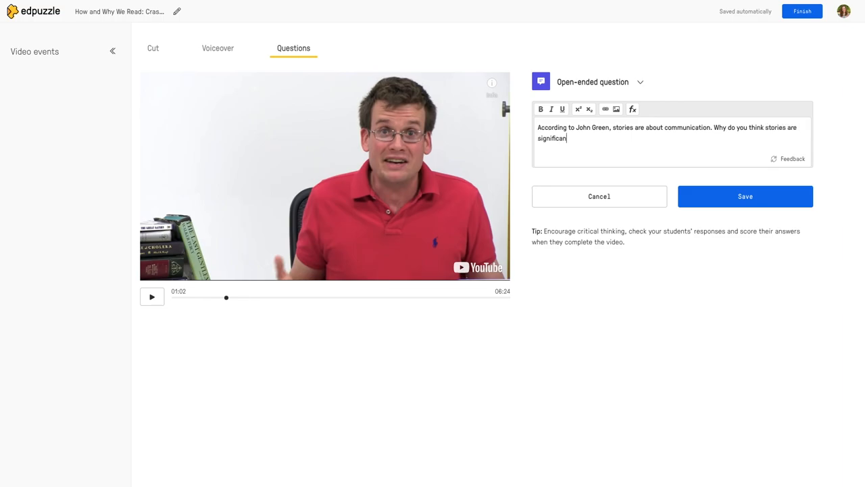
text(t?)
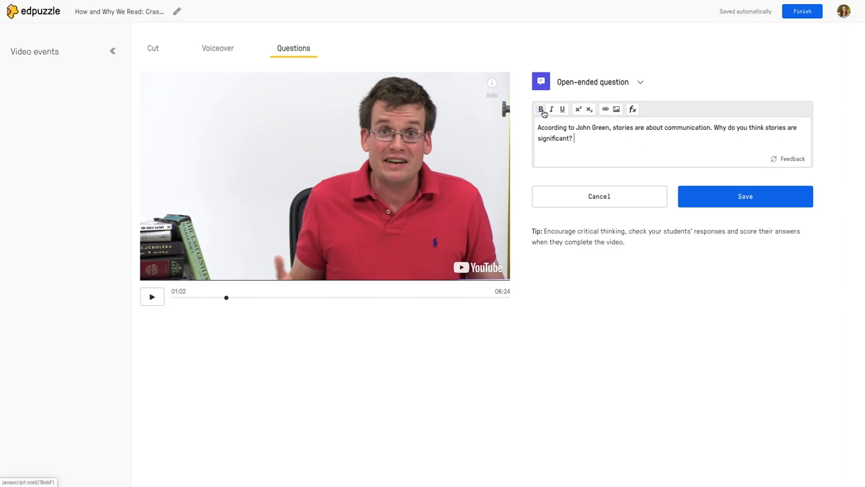
mouse_move(579, 108)
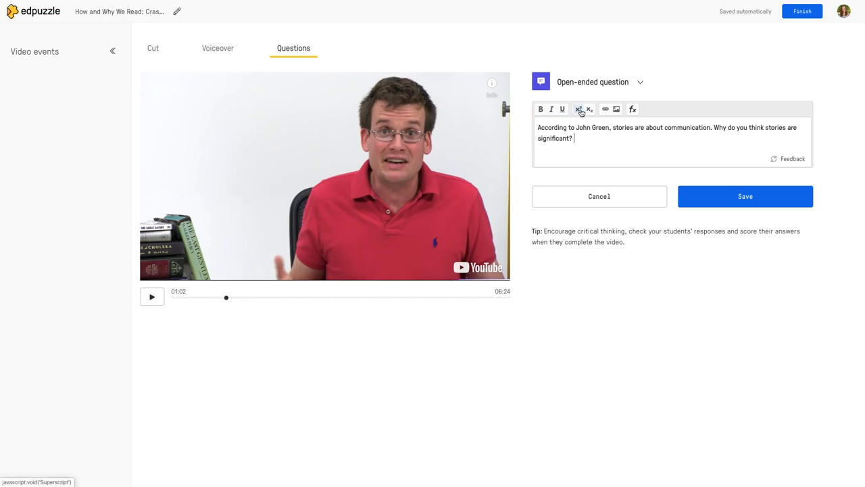
mouse_move(617, 110)
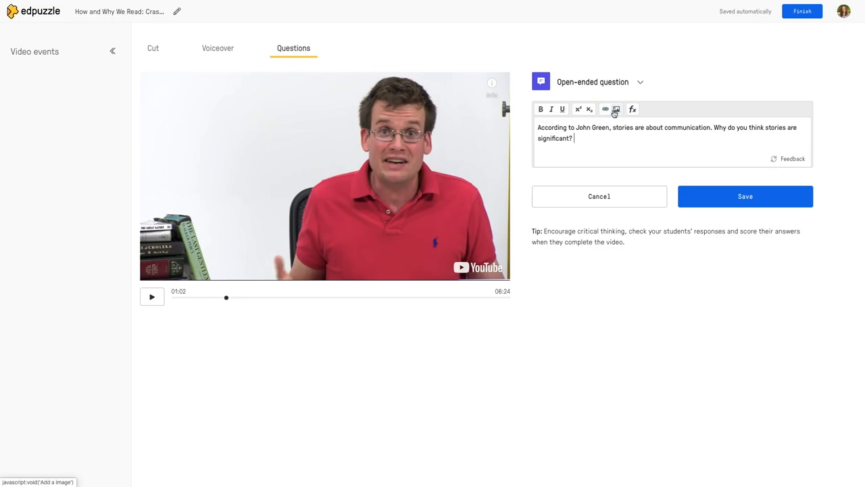
mouse_move(606, 108)
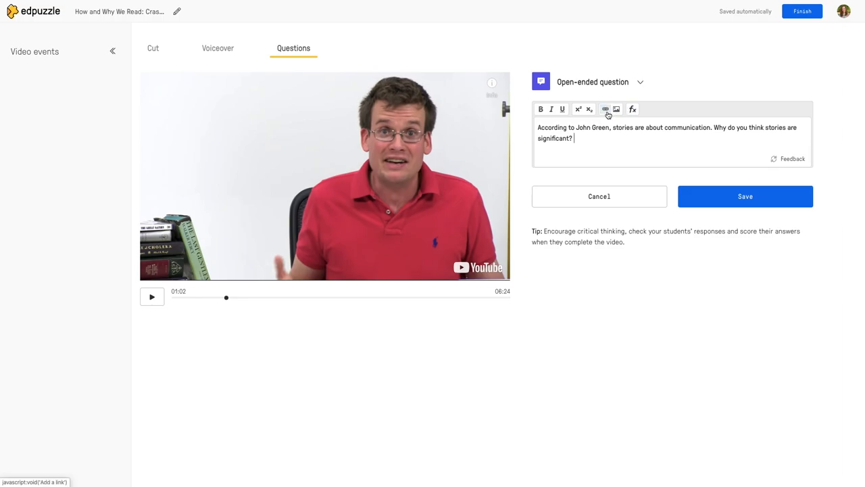
mouse_move(616, 108)
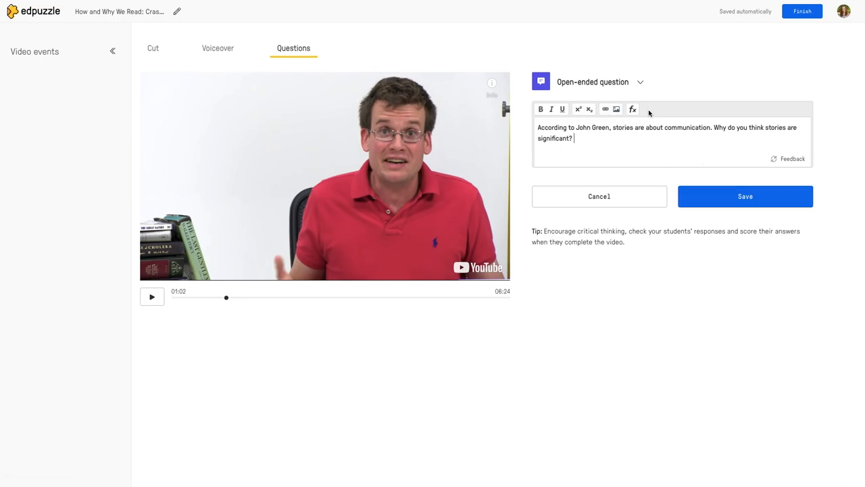
mouse_move(747, 196)
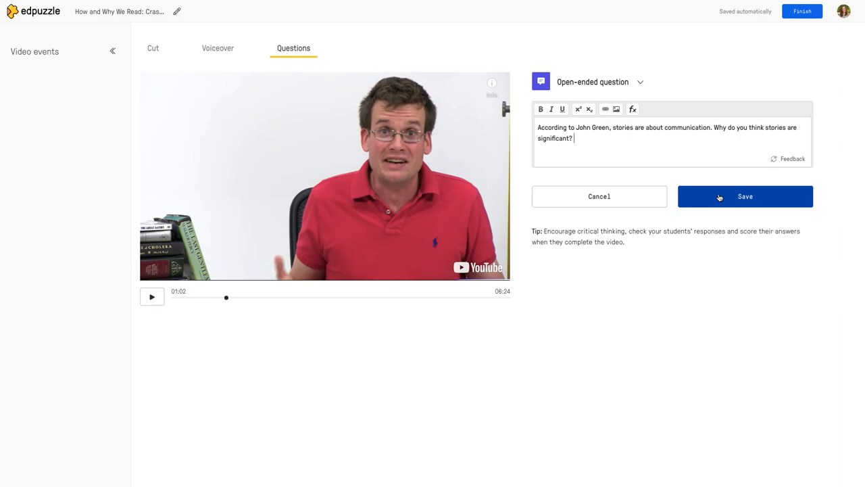
click(745, 196)
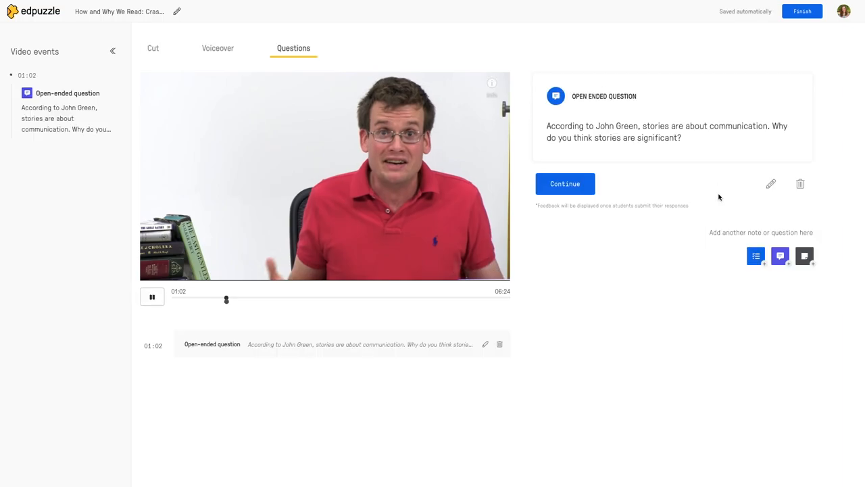
- Pause playback and jump the video ahead to about 04:49
click(151, 298)
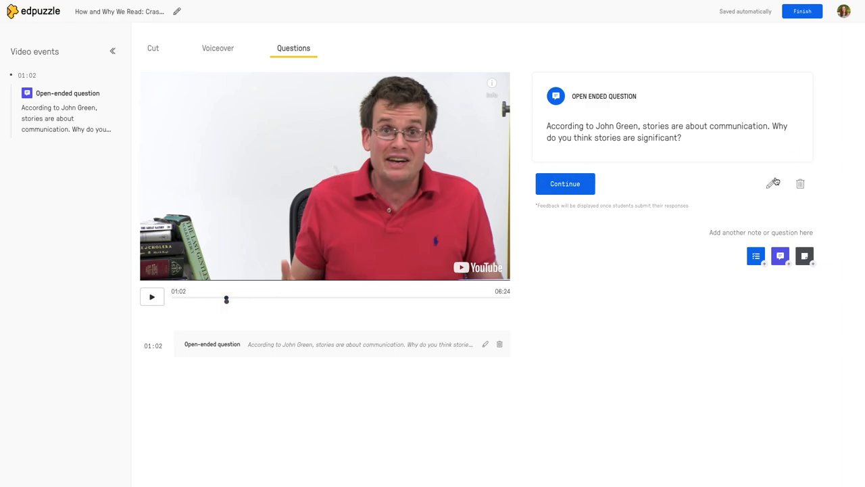
mouse_move(804, 255)
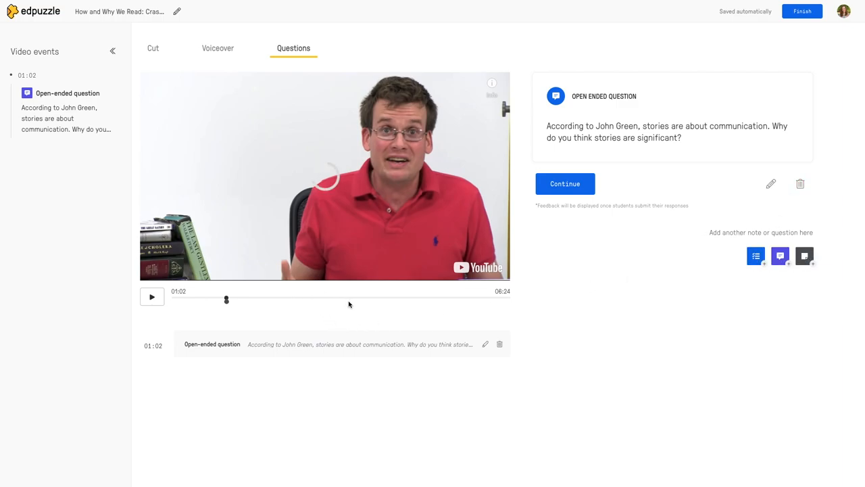
click(426, 300)
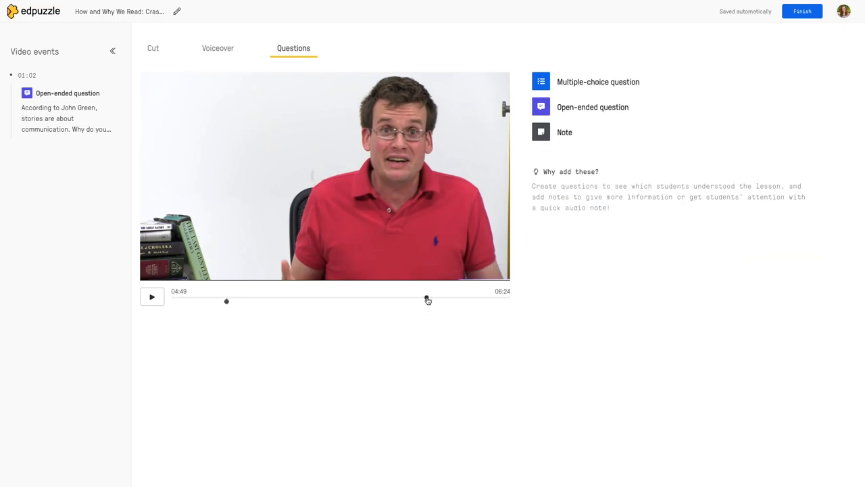
- Play forward to 05:19, pause, and start a multiple-choice question there
click(151, 296)
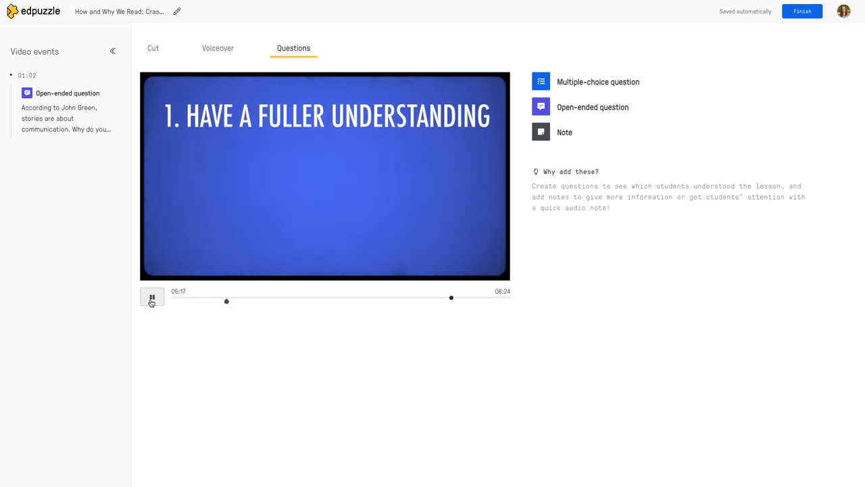
click(151, 298)
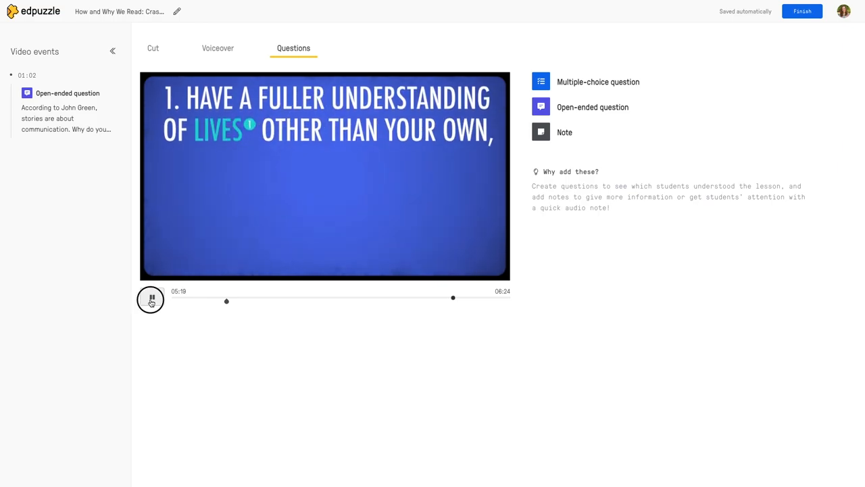
click(598, 82)
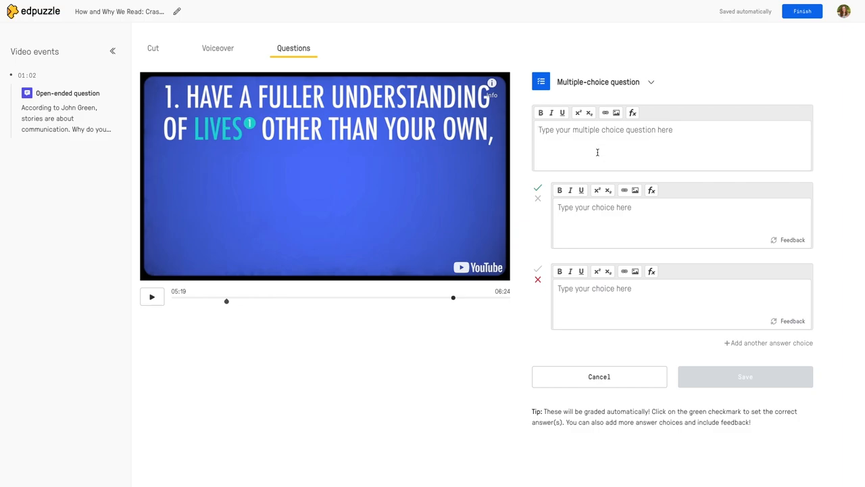
- Enter the question 'What is one reason we need to read critically?' and begin answer choice A
text(What is one reas)
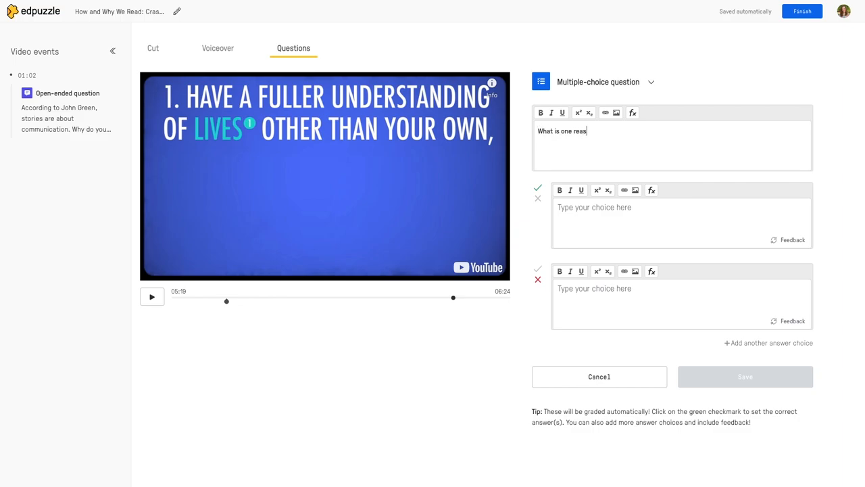
text(on)
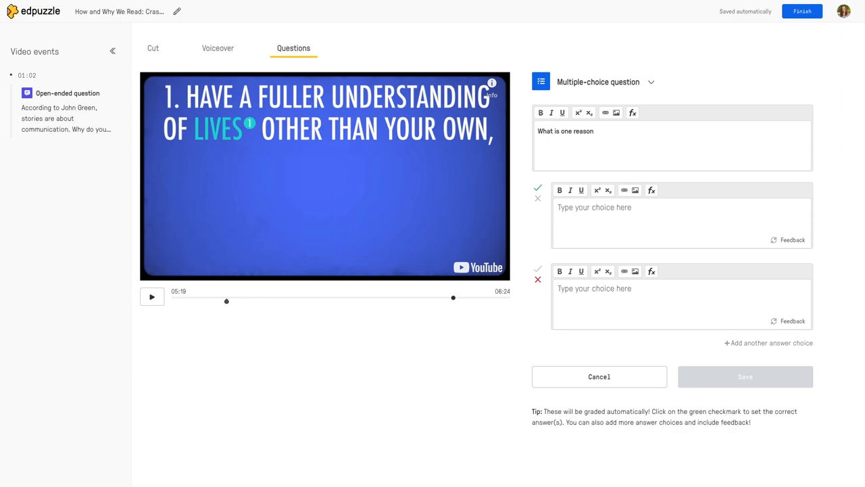
text(we need to read crit)
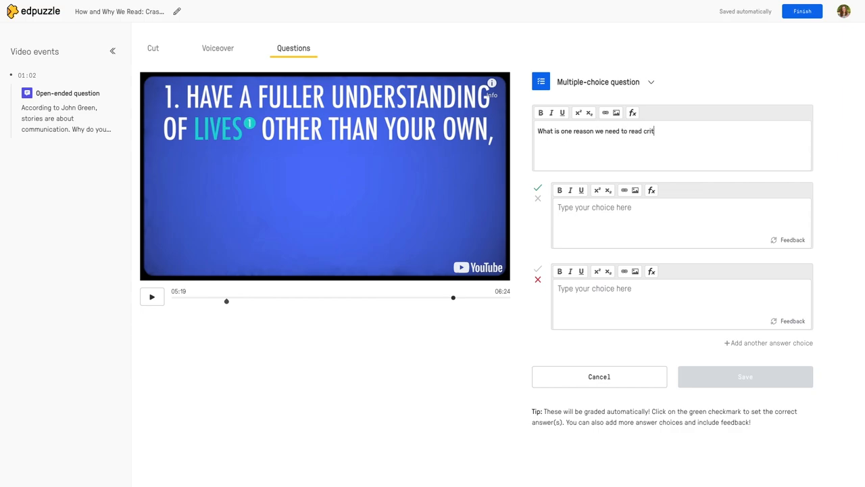
text(ically?)
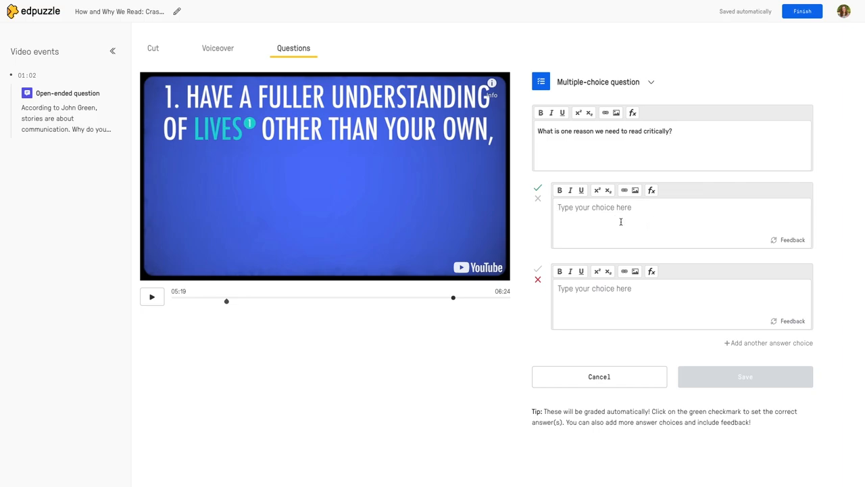
text(A.)
text(B.)
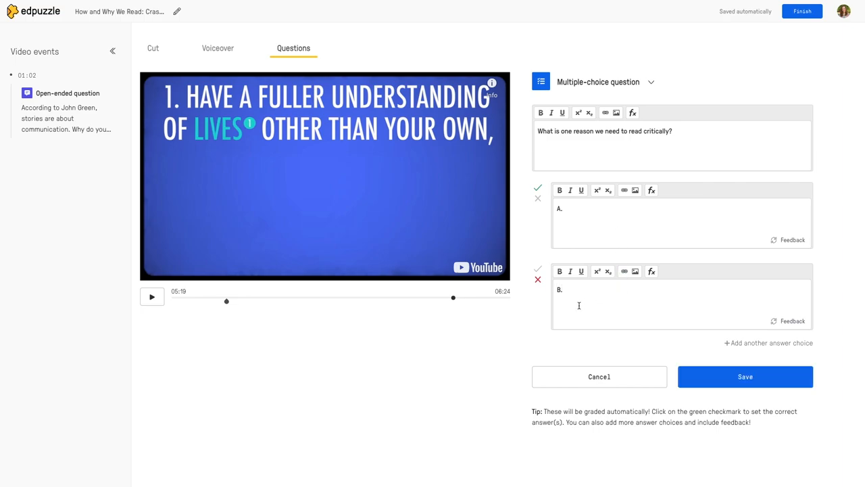
- Add a third answer choice C and set B as the correct answer, with A incorrect
click(768, 344)
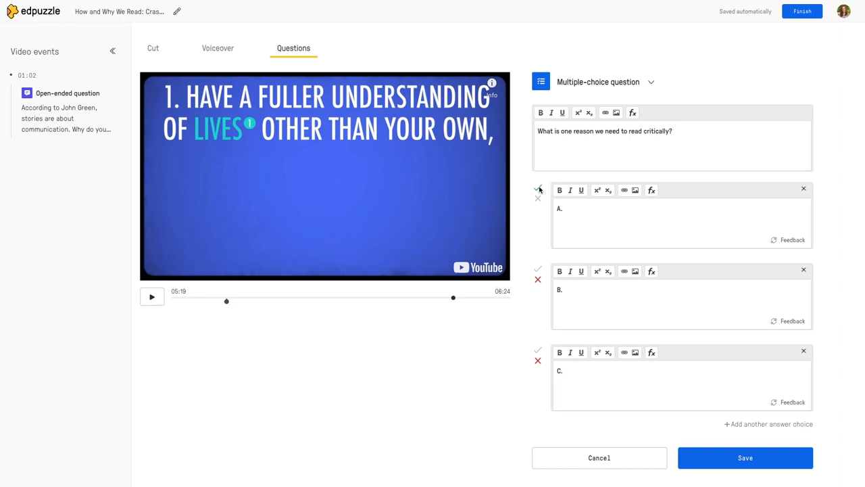
click(538, 269)
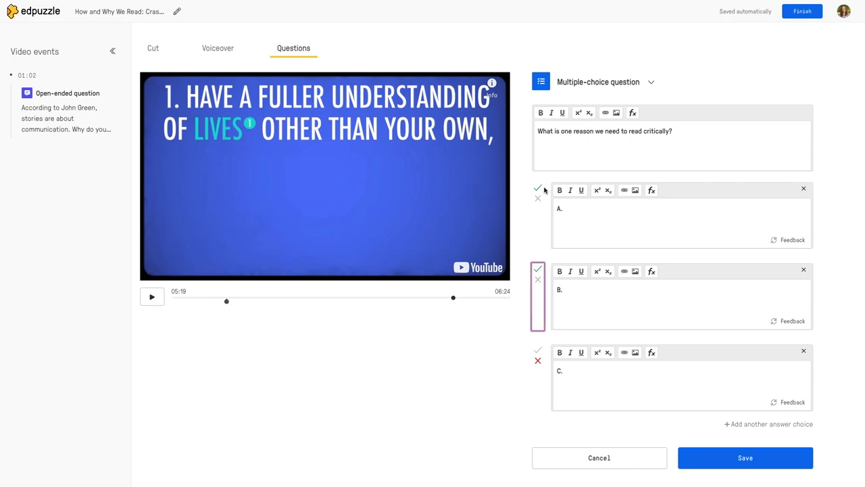
click(538, 189)
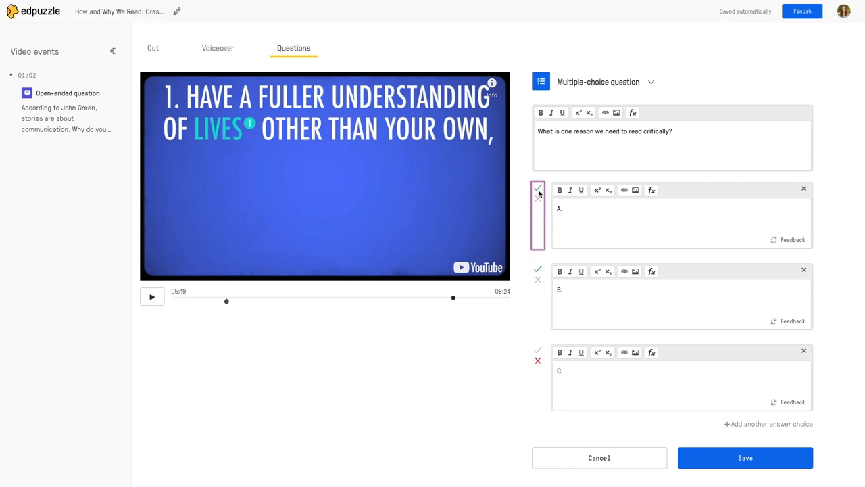
click(538, 197)
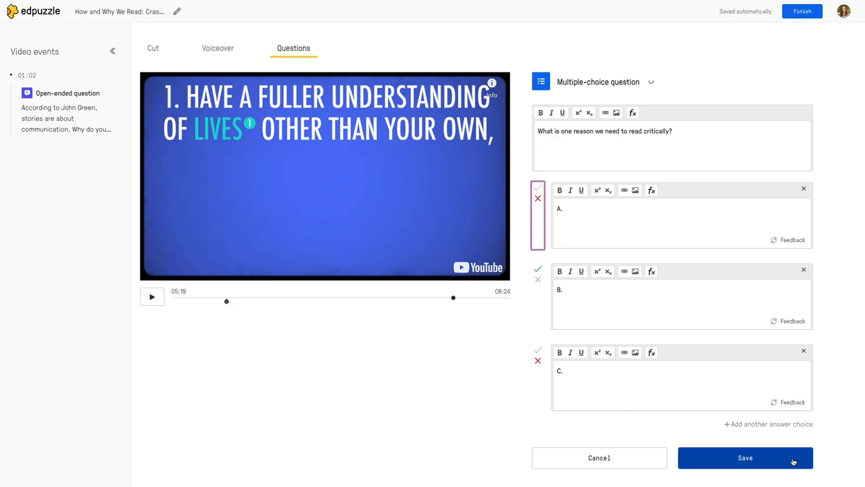
- Save the multiple-choice question and bring it up in the 05:19 event list
click(745, 457)
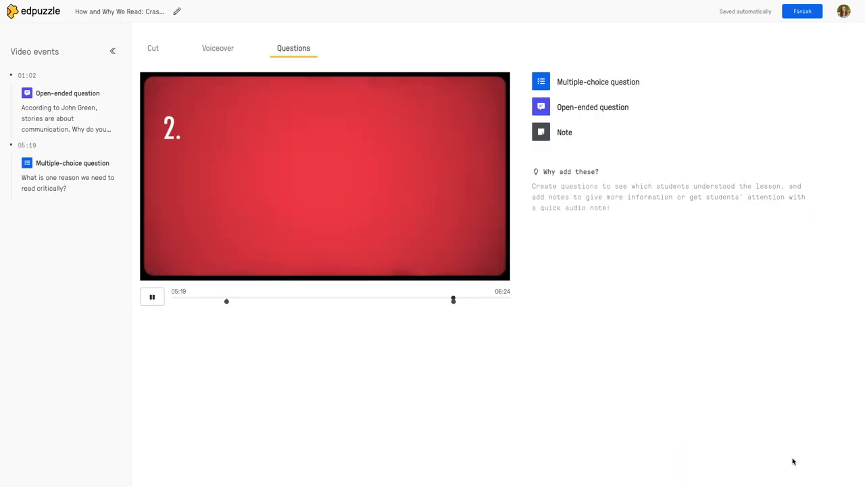
click(73, 162)
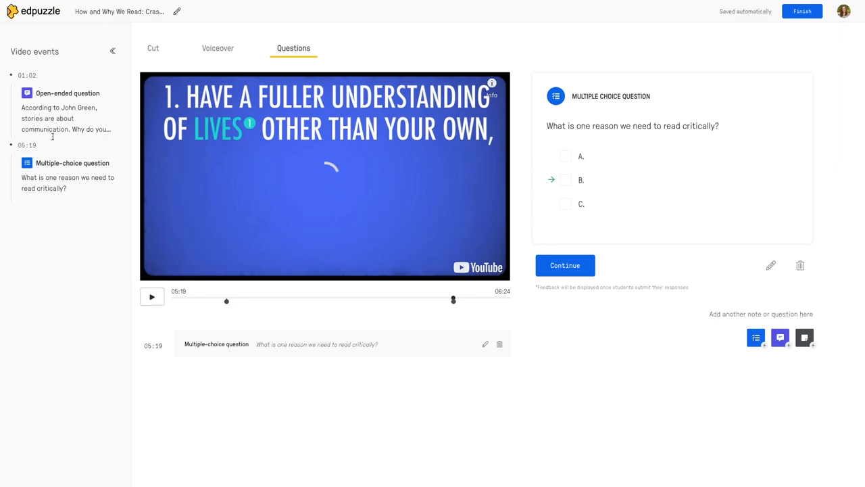
mouse_move(379, 291)
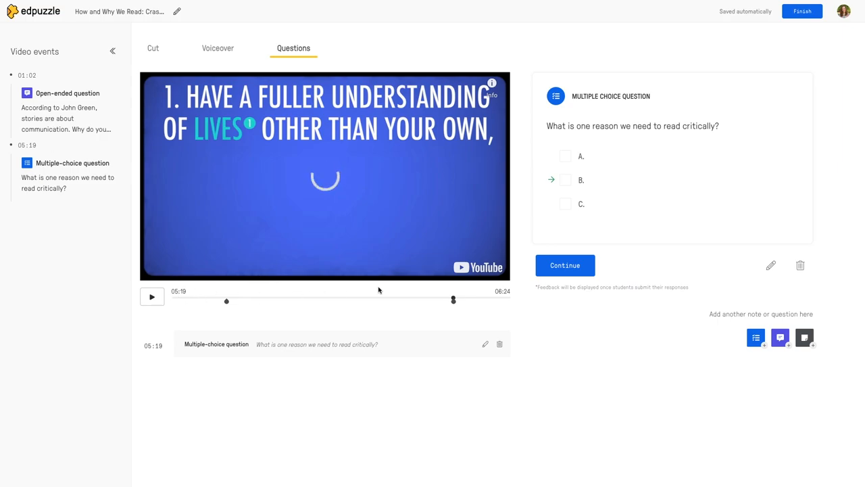
mouse_move(768, 54)
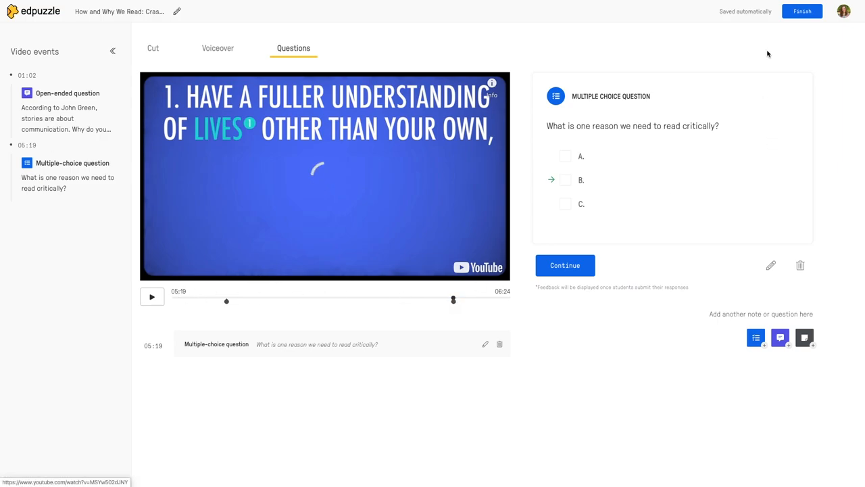
- Finish editing to reach the lesson page listing questions at 01:02 and 05:19
click(801, 11)
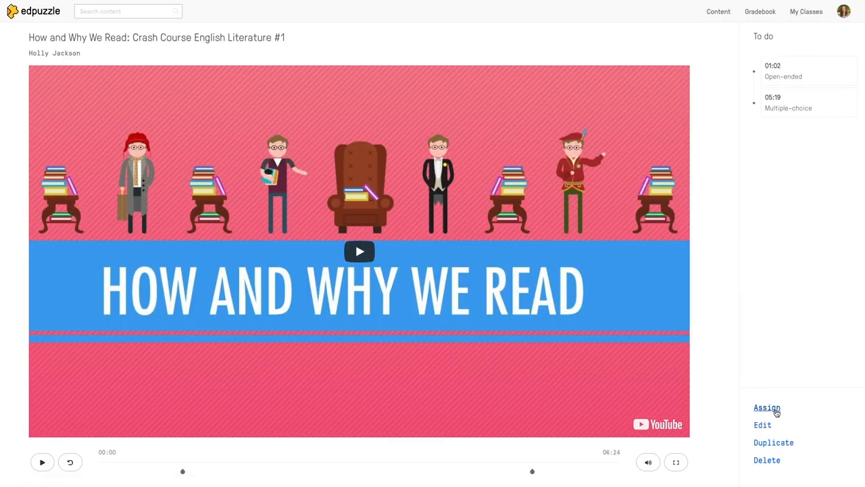
mouse_move(763, 424)
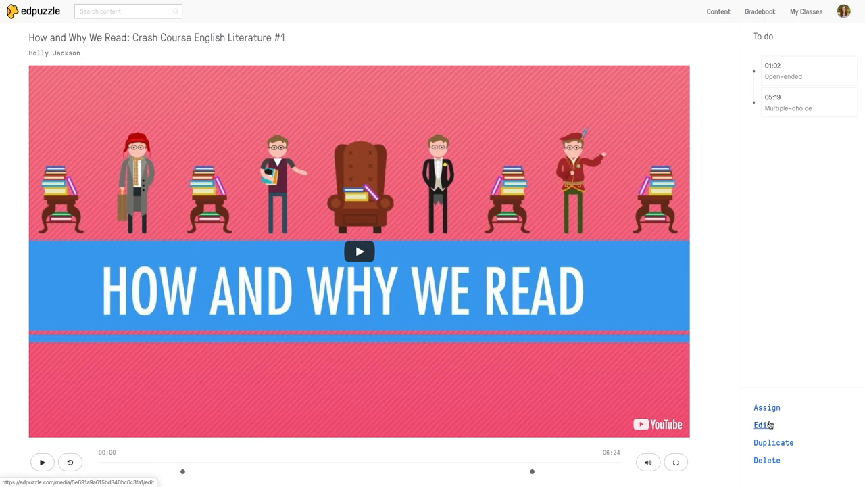
mouse_move(768, 459)
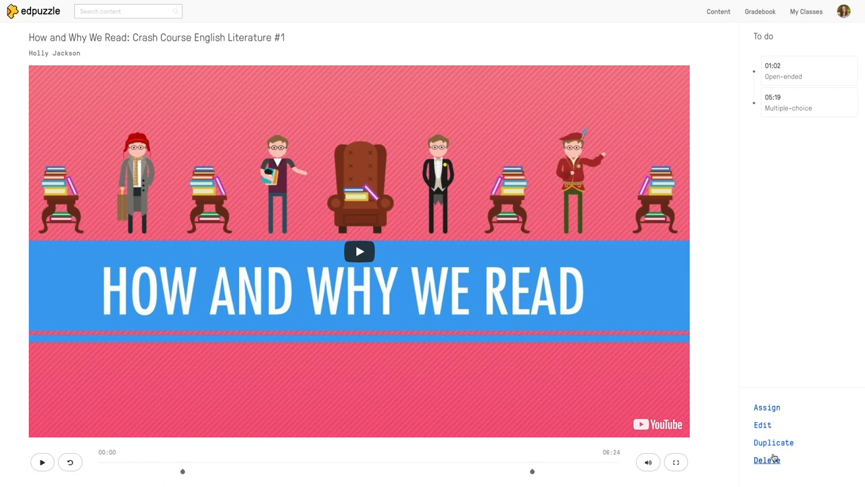
mouse_move(767, 407)
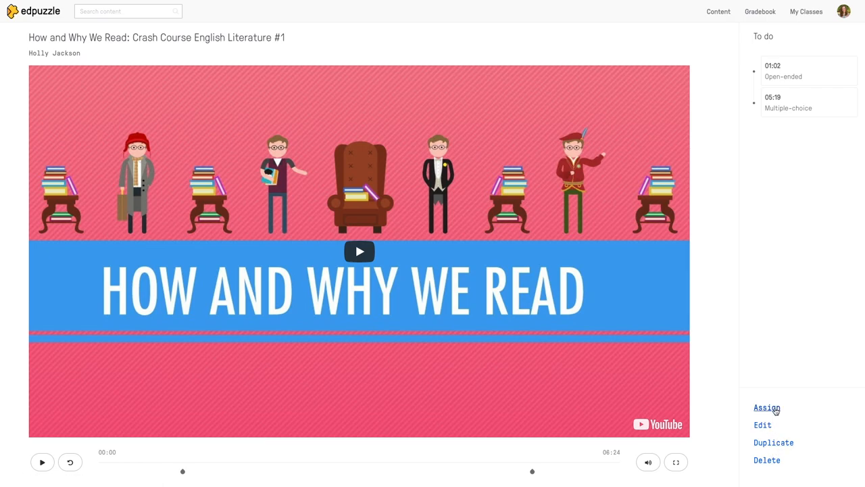
- Open Assign for the lesson, tick the EDpuzzle 101 class, then untick it
click(767, 407)
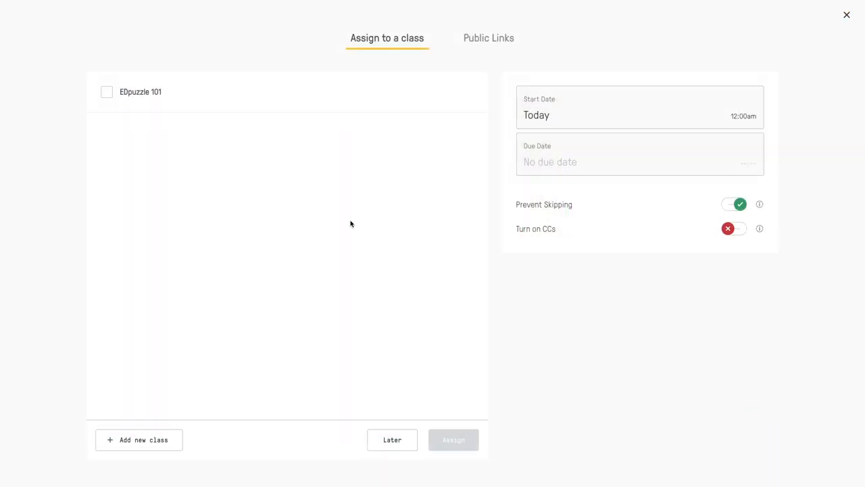
mouse_move(106, 227)
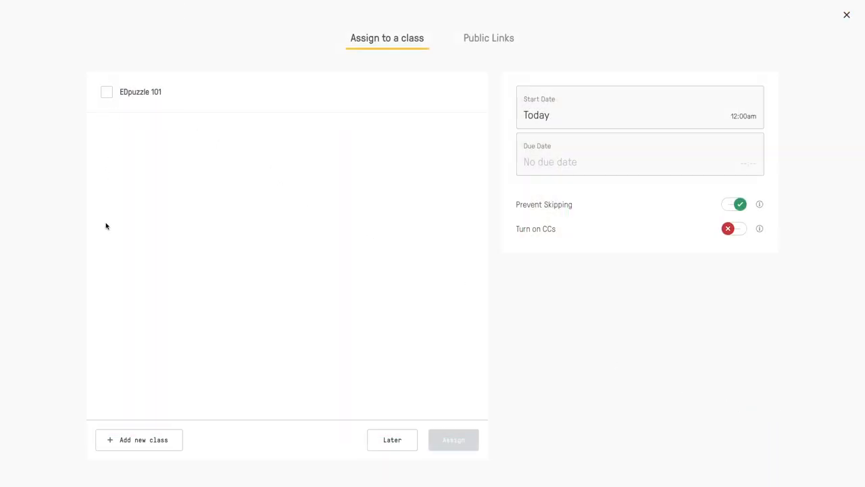
click(106, 92)
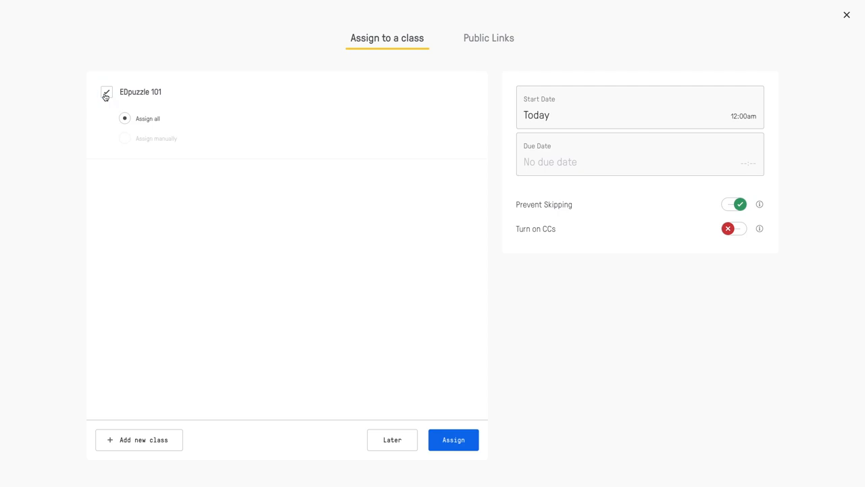
click(106, 92)
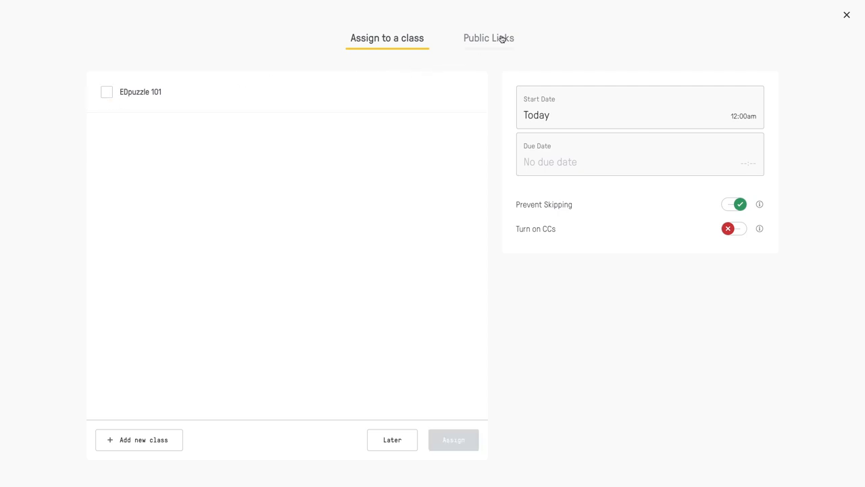
- Switch to Public Links and focus the lesson's public link field
click(490, 37)
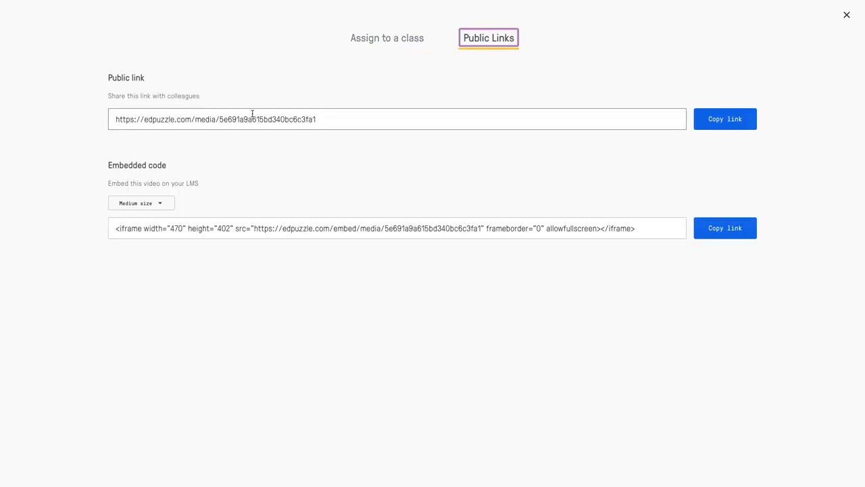
click(398, 119)
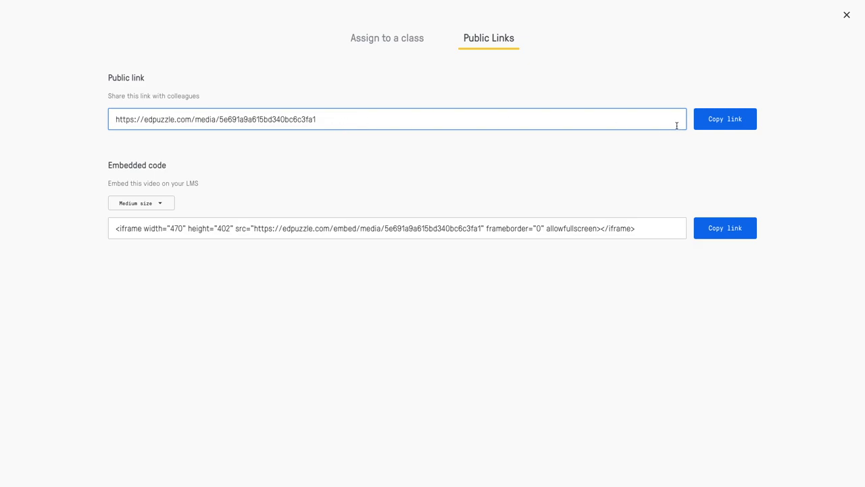
mouse_move(493, 215)
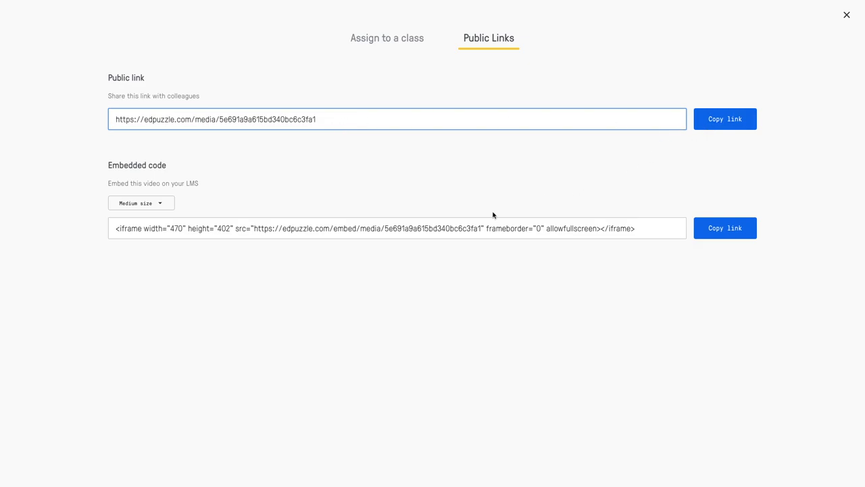
mouse_move(806, 143)
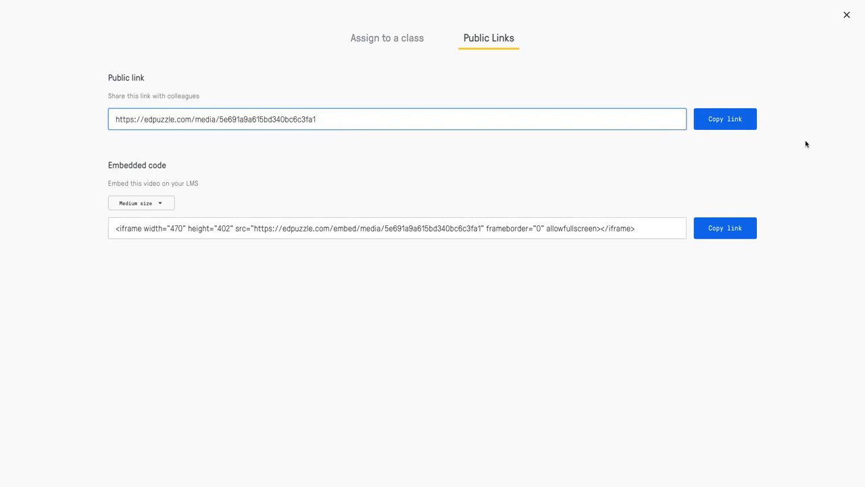
- Close the assign window and go to the Gradebook for EDpuzzle 101
click(846, 15)
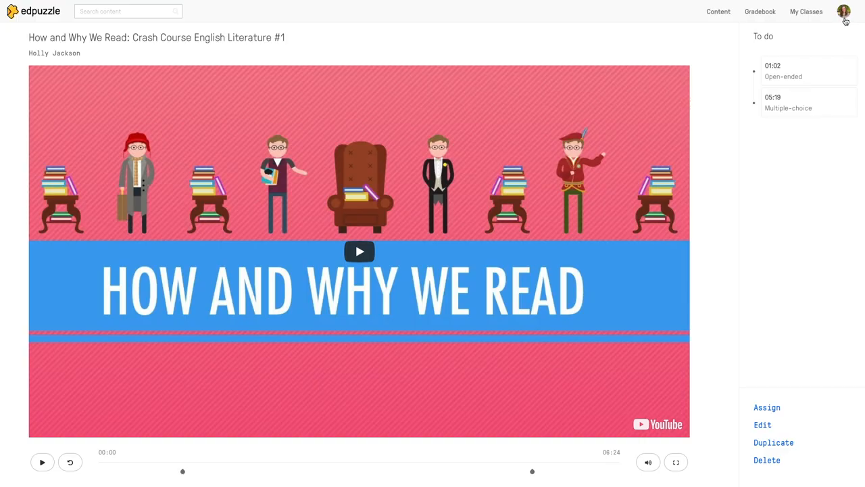
mouse_move(763, 19)
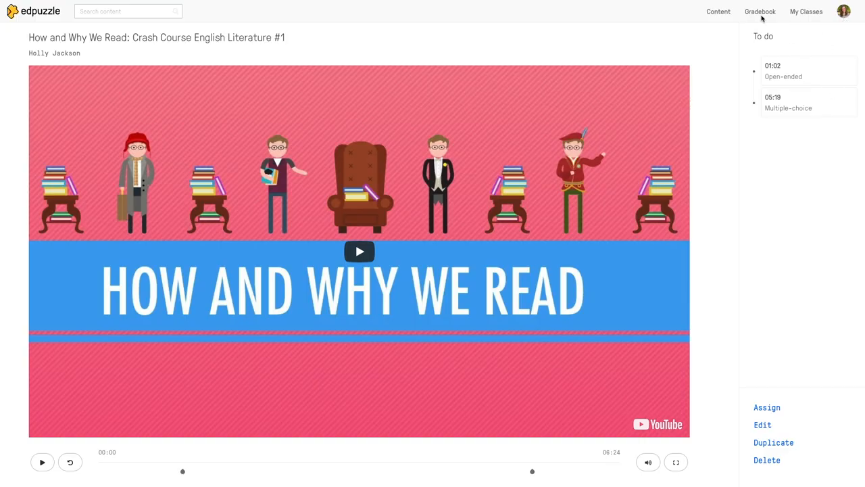
click(760, 11)
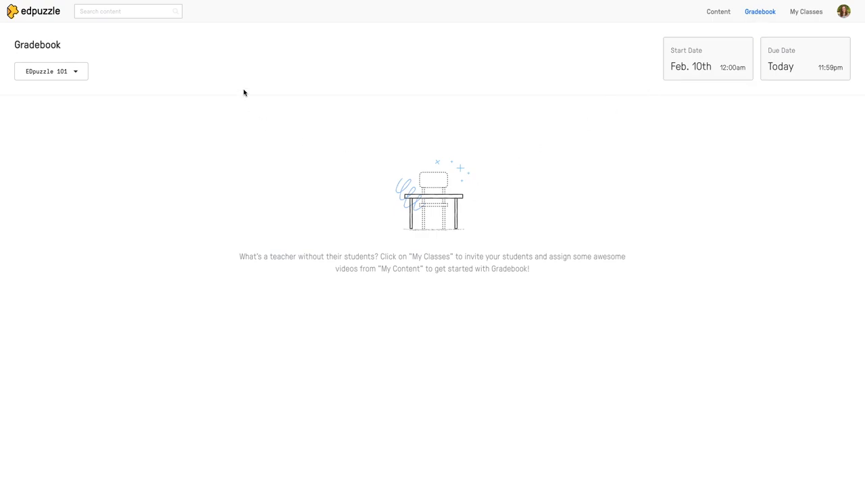
- Check the Gradebook class dropdown, then return to the Content home page
click(51, 70)
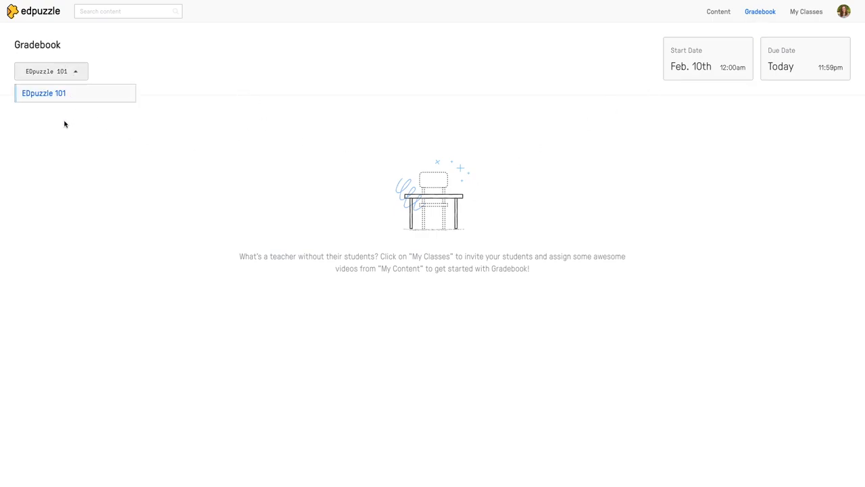
mouse_move(60, 203)
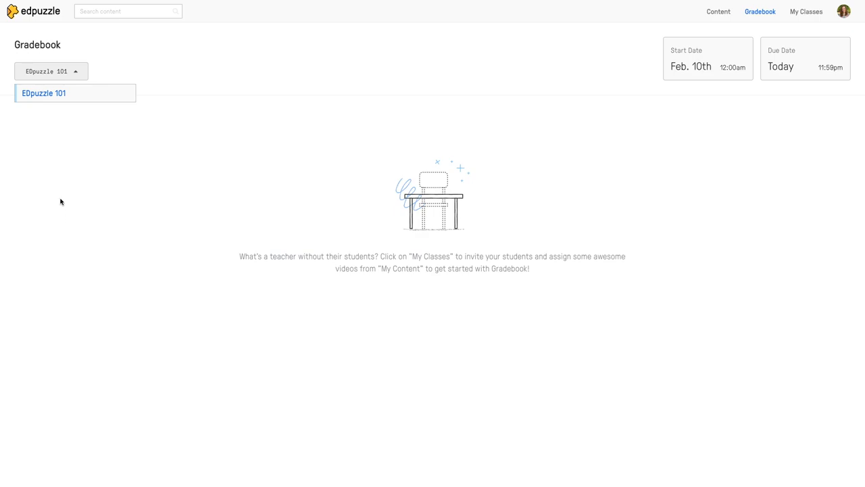
mouse_move(223, 163)
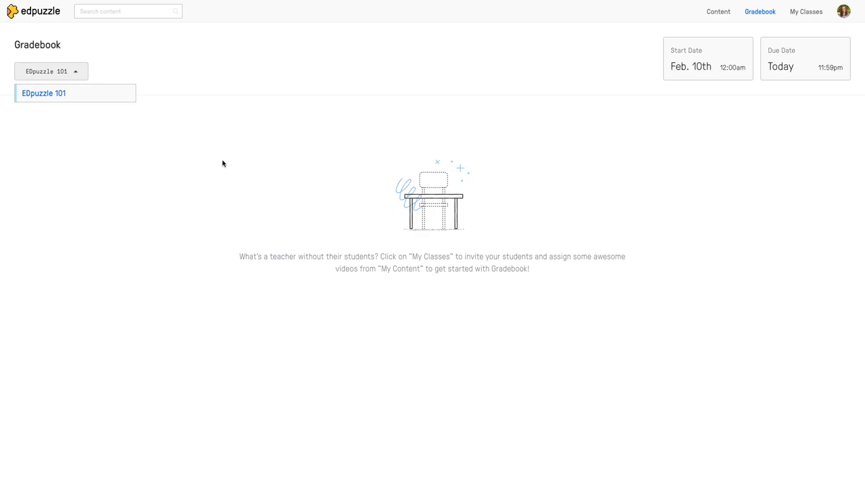
mouse_move(404, 141)
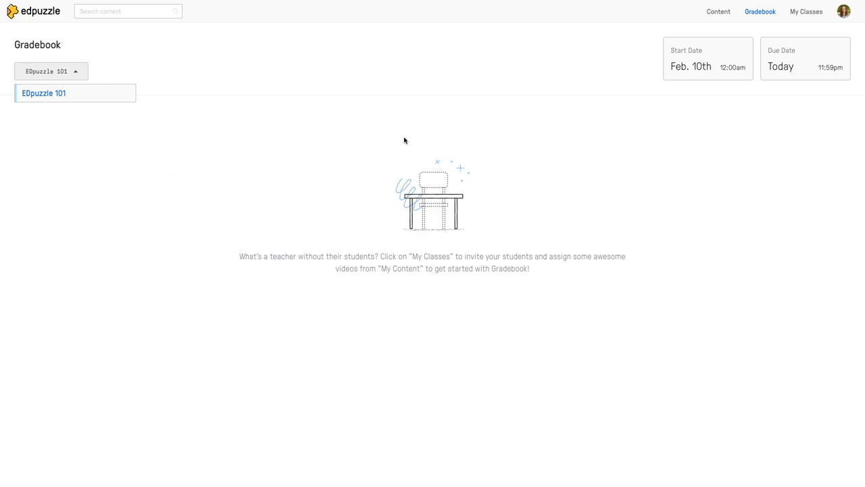
mouse_move(431, 157)
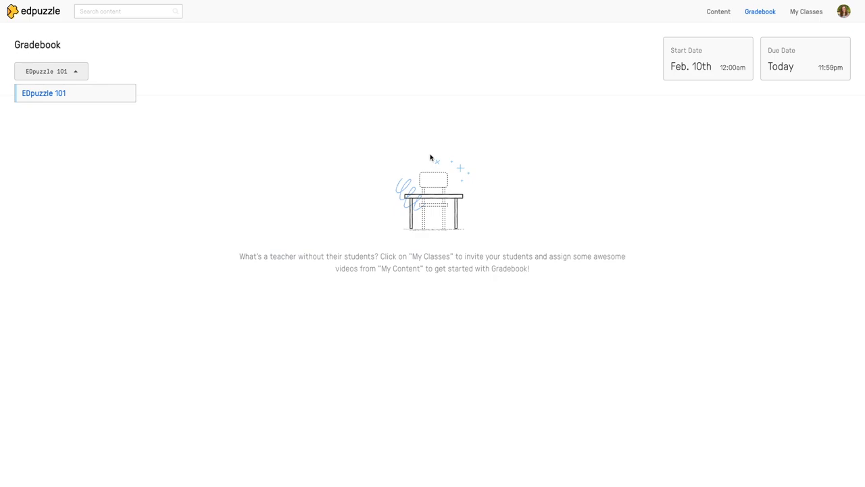
mouse_move(315, 182)
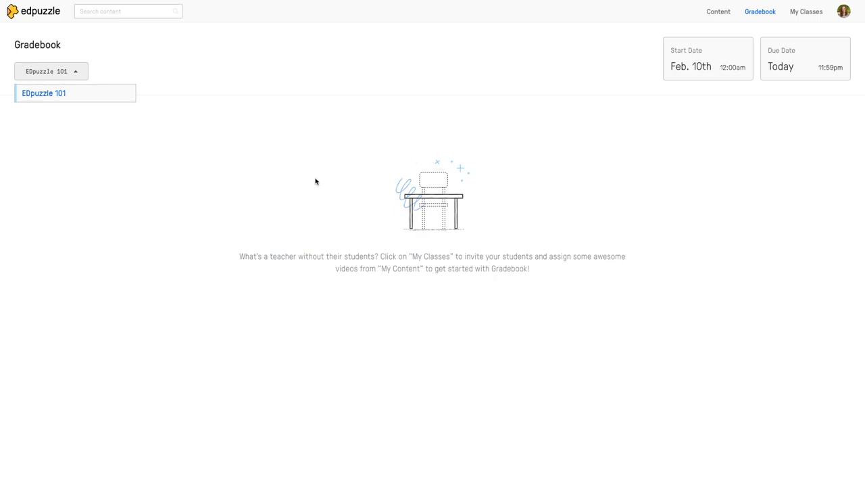
mouse_move(784, 38)
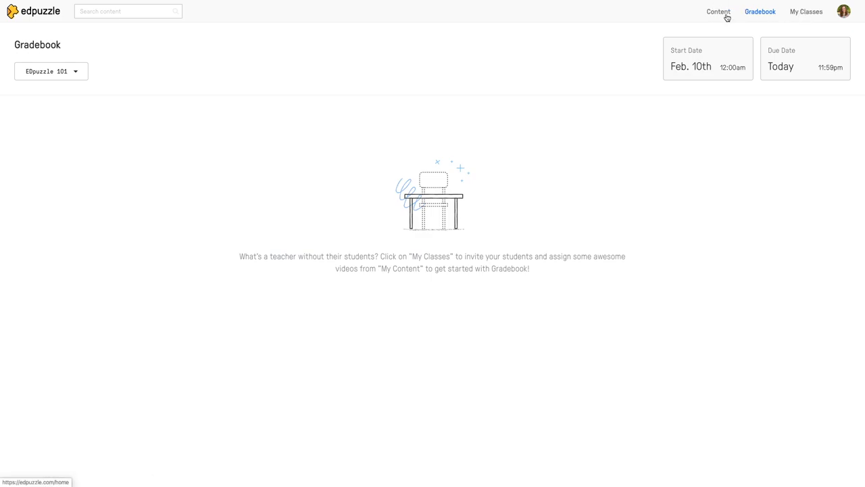
click(718, 11)
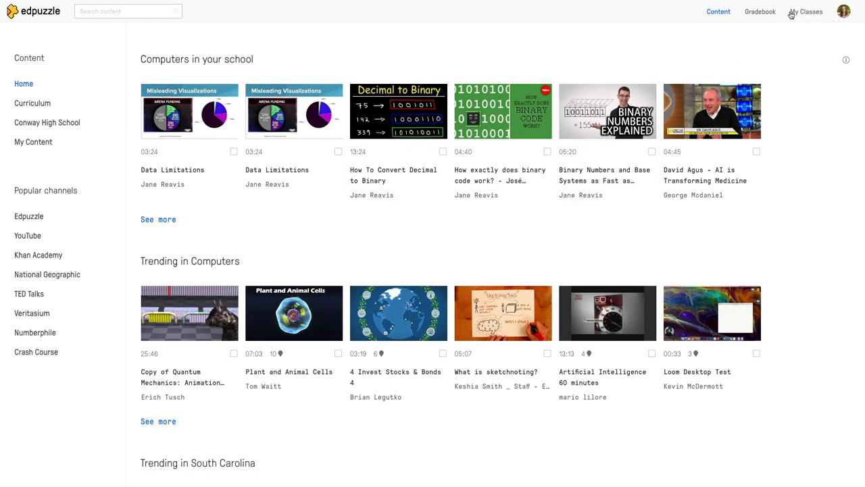
mouse_move(806, 11)
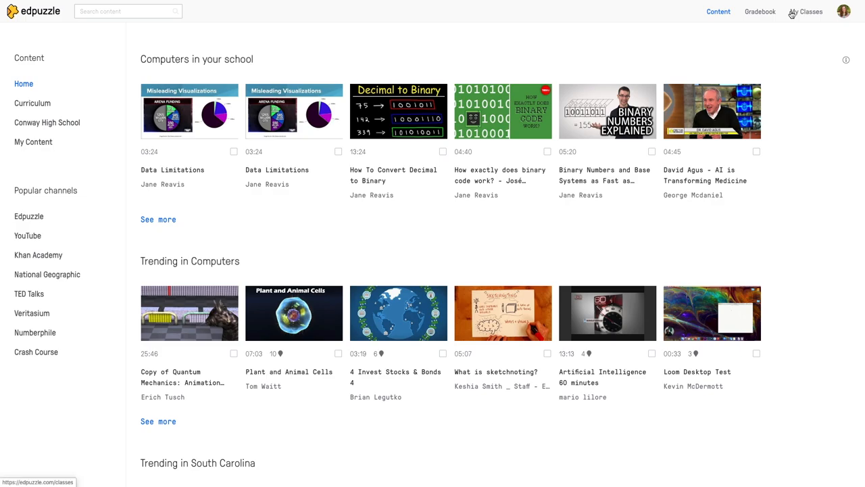